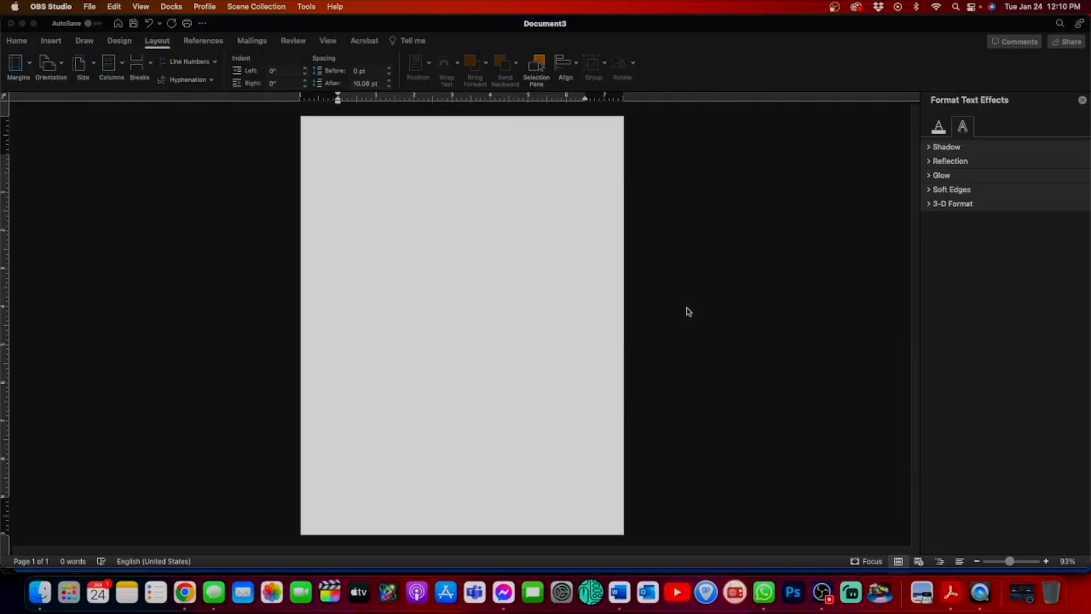
pyautogui.moveTo(489, 326)
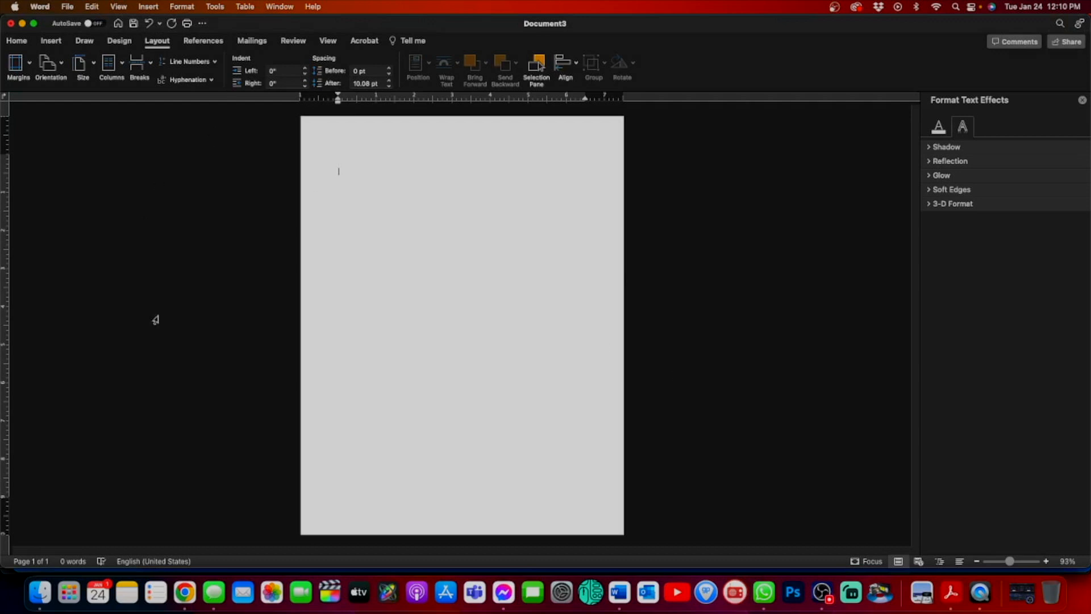
pyautogui.moveTo(192, 293)
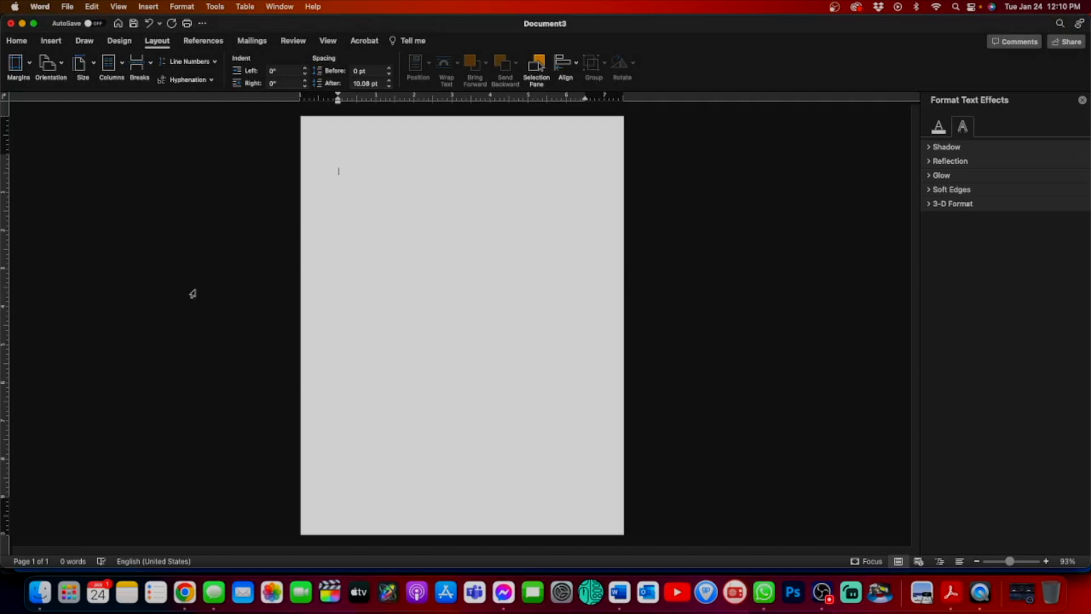
pyautogui.moveTo(184, 409)
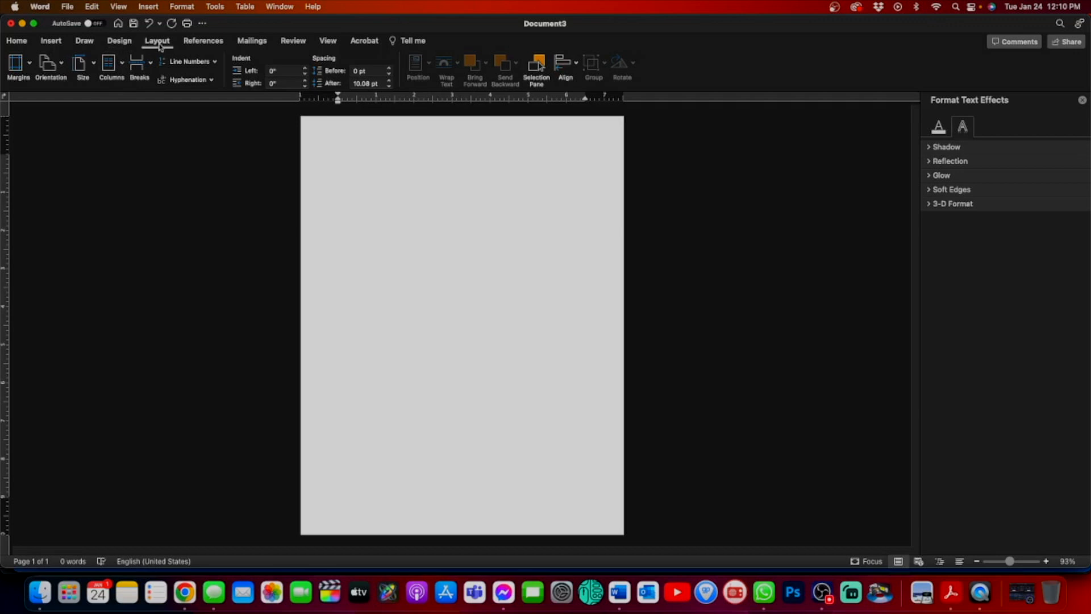
# Step: Change the blank page's orientation from portrait to Landscape
pyautogui.click(338, 171)
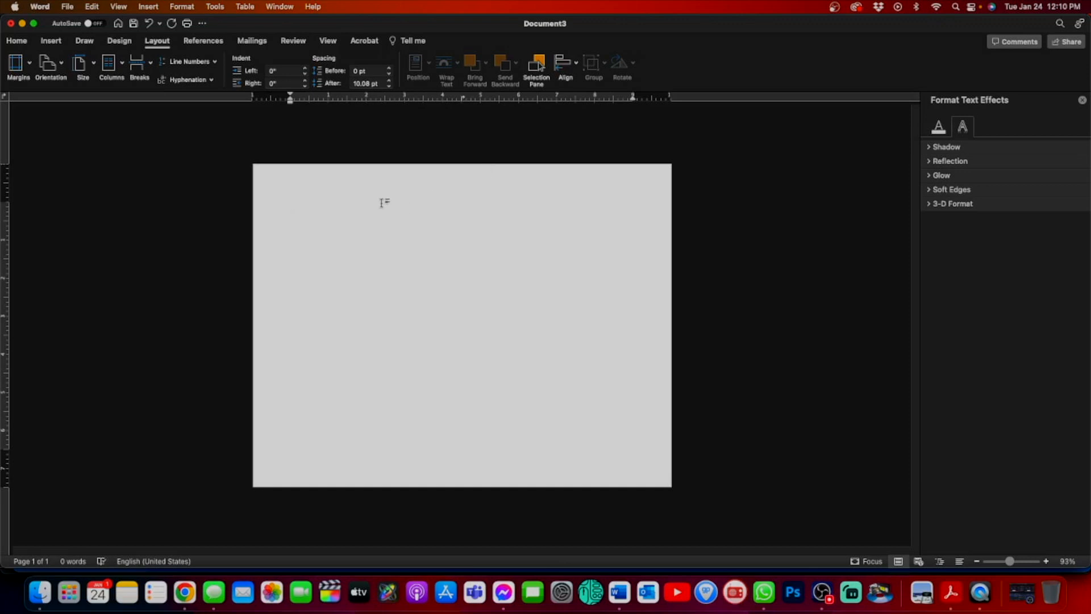
# Step: Insert a Blank Page so the document has a second landscape page
pyautogui.click(291, 205)
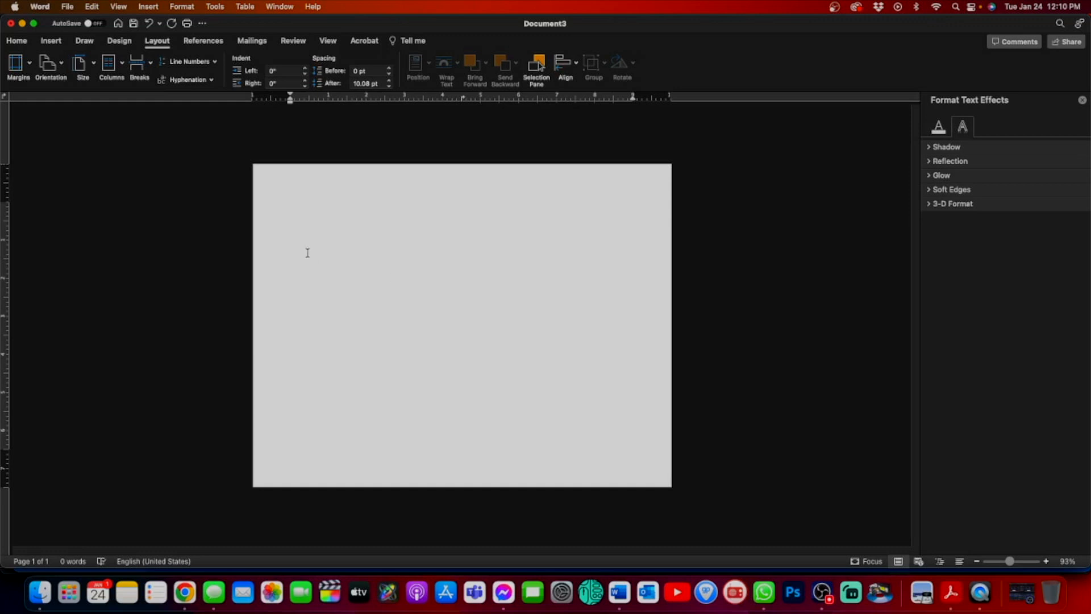
pyautogui.moveTo(55, 46)
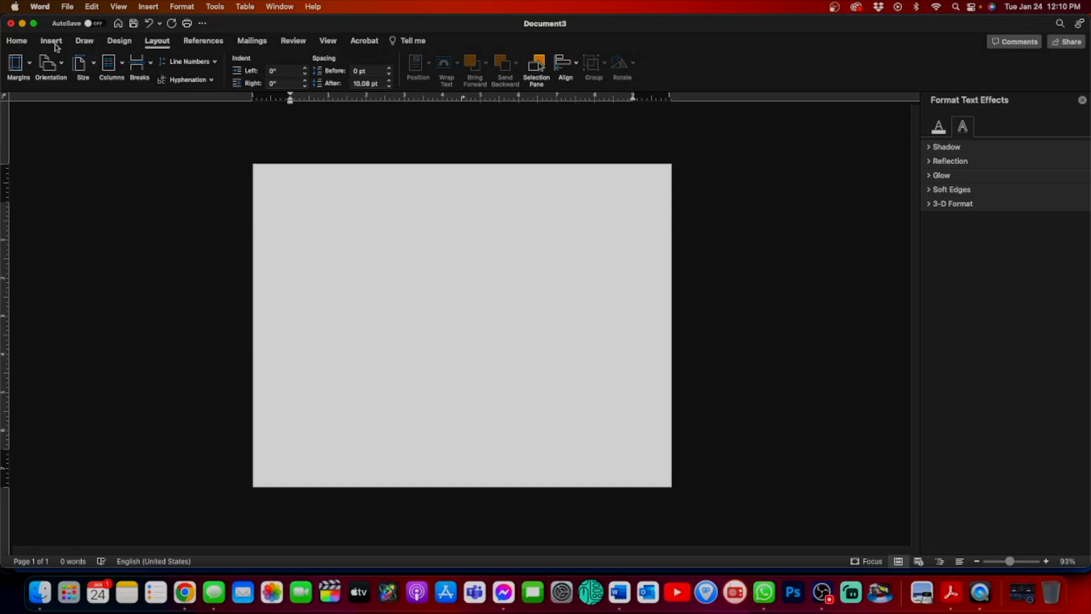
pyautogui.click(52, 41)
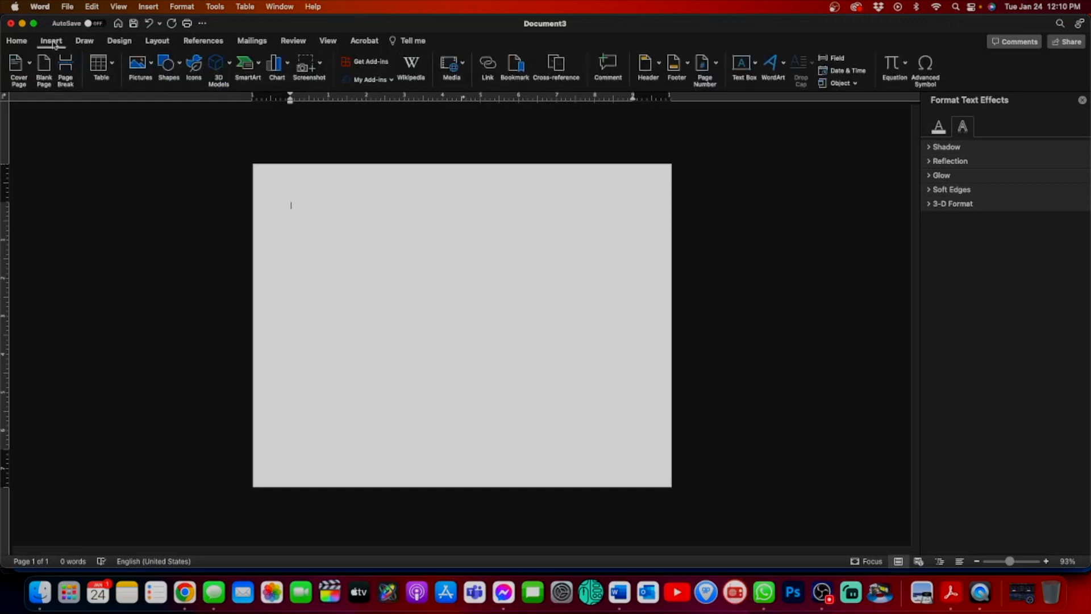
pyautogui.scroll(-3)
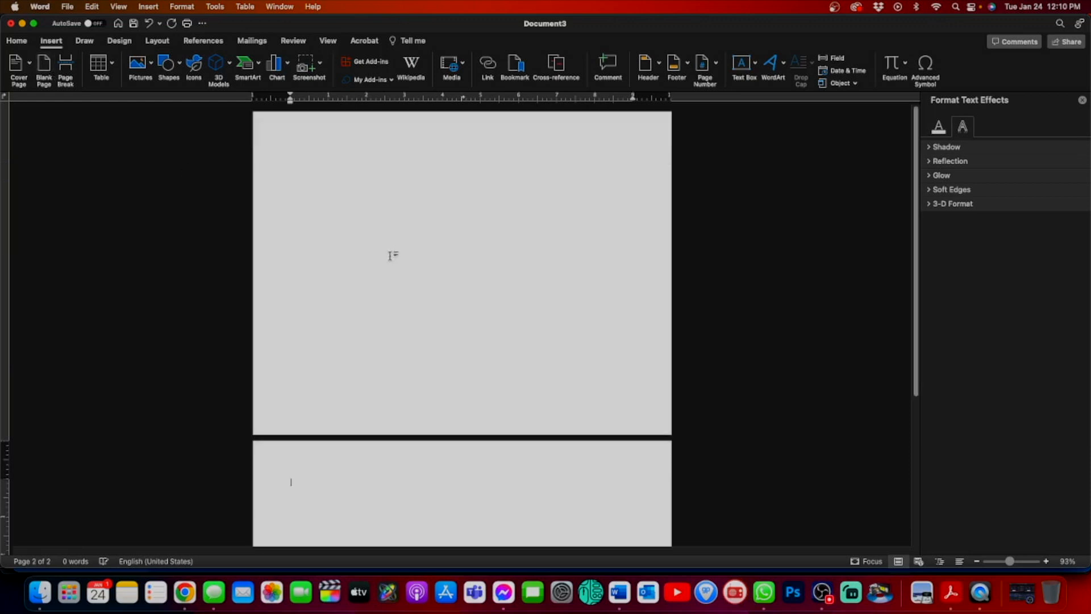
pyautogui.scroll(-3)
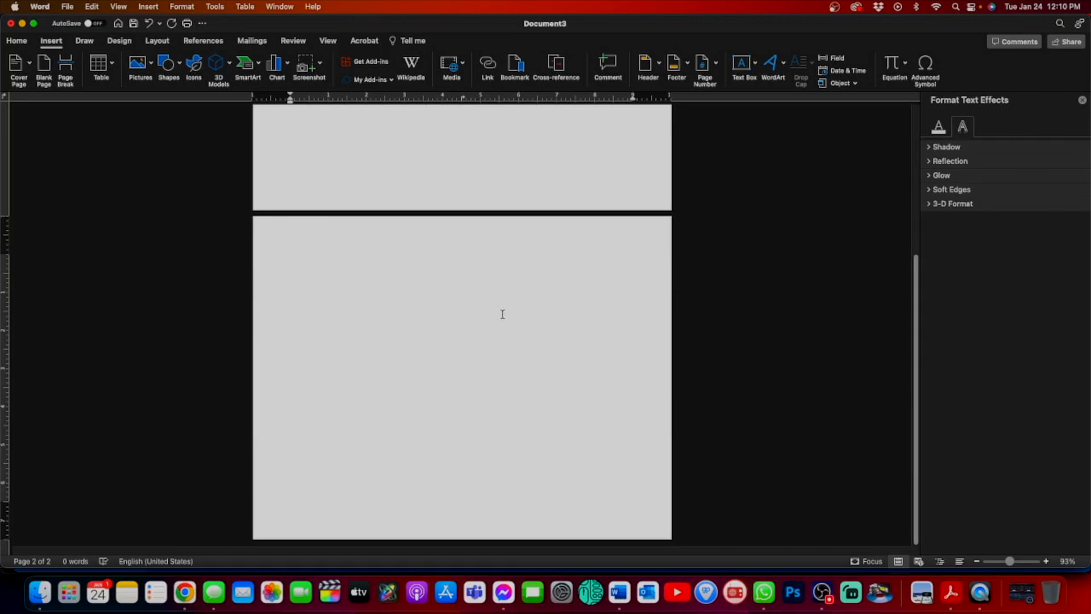
pyautogui.rightClick(616, 592)
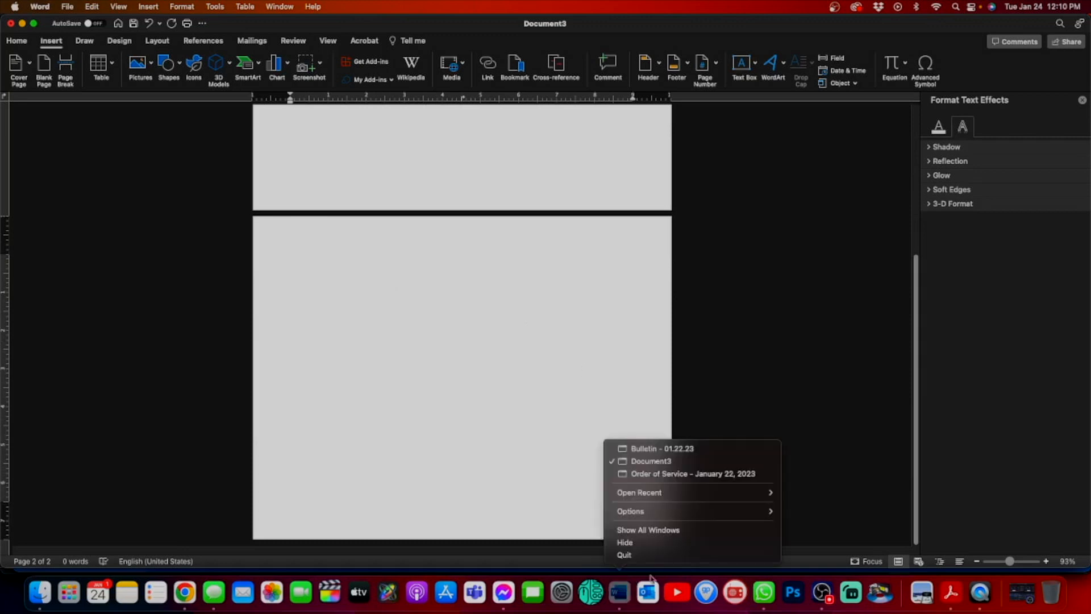
pyautogui.click(694, 474)
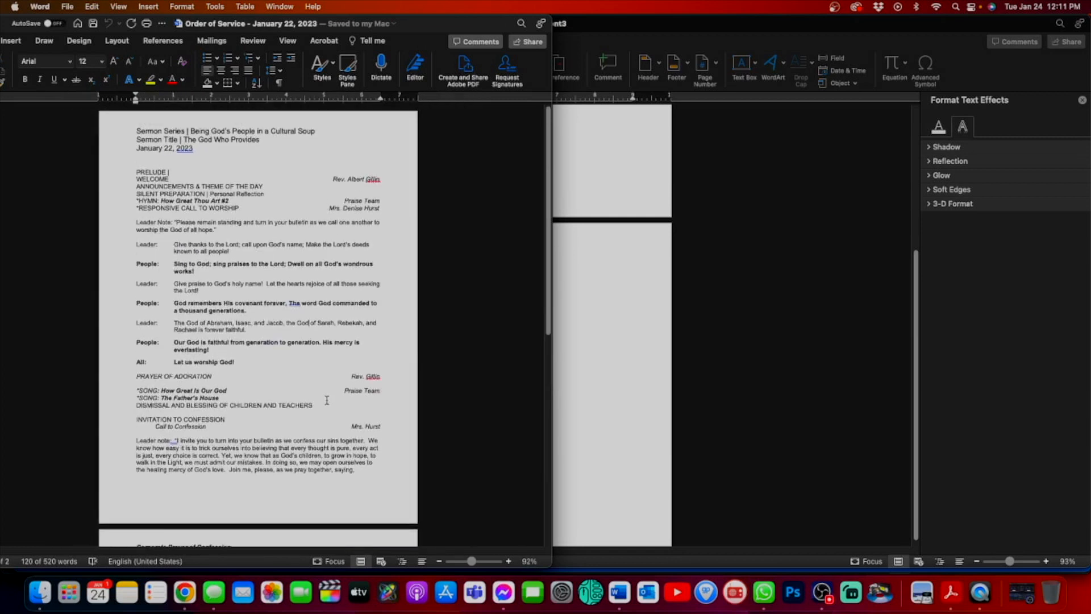
pyautogui.scroll(-3)
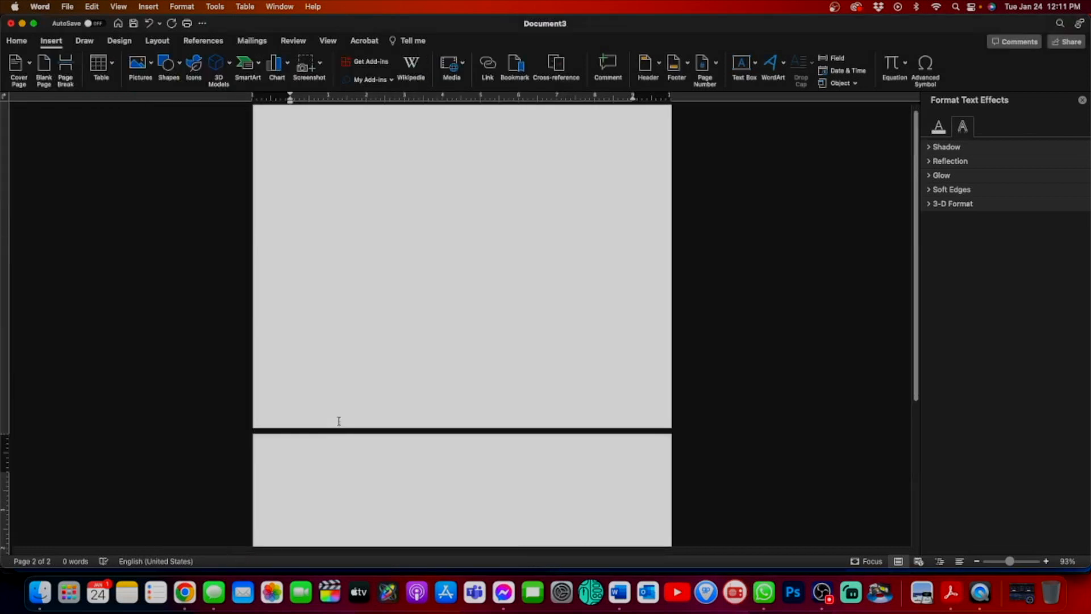
# Step: Draw a tall text box on page two and size it to fill the left half
pyautogui.scroll(-3)
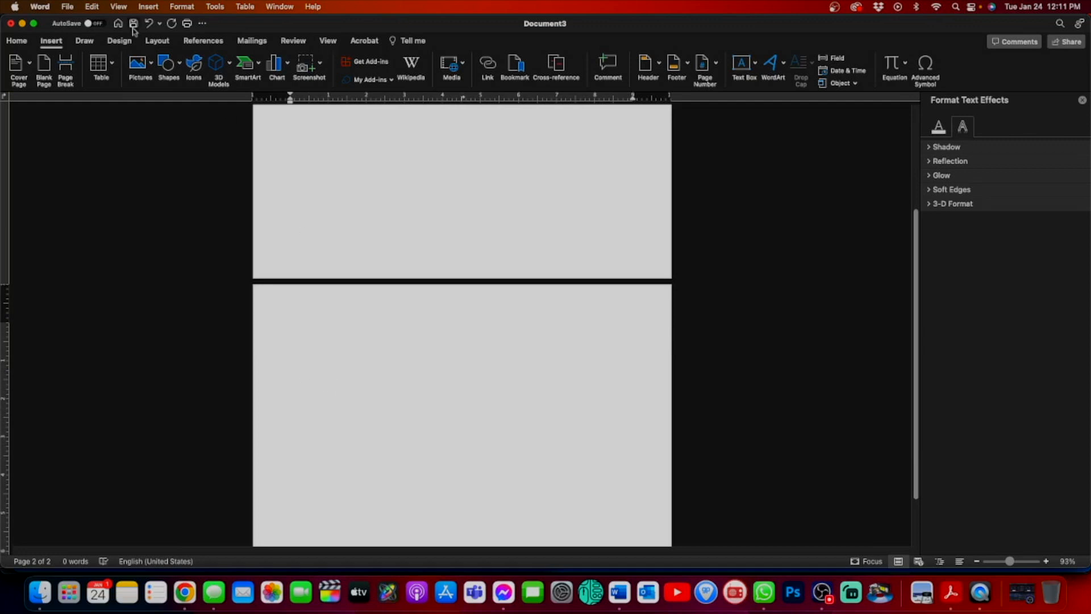
pyautogui.click(291, 326)
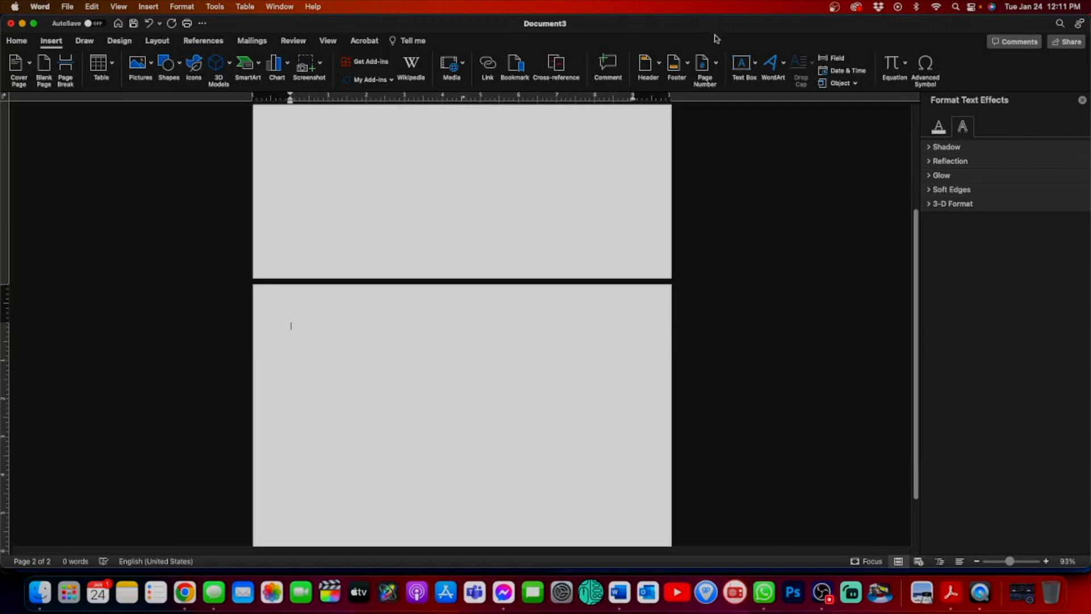
pyautogui.click(743, 63)
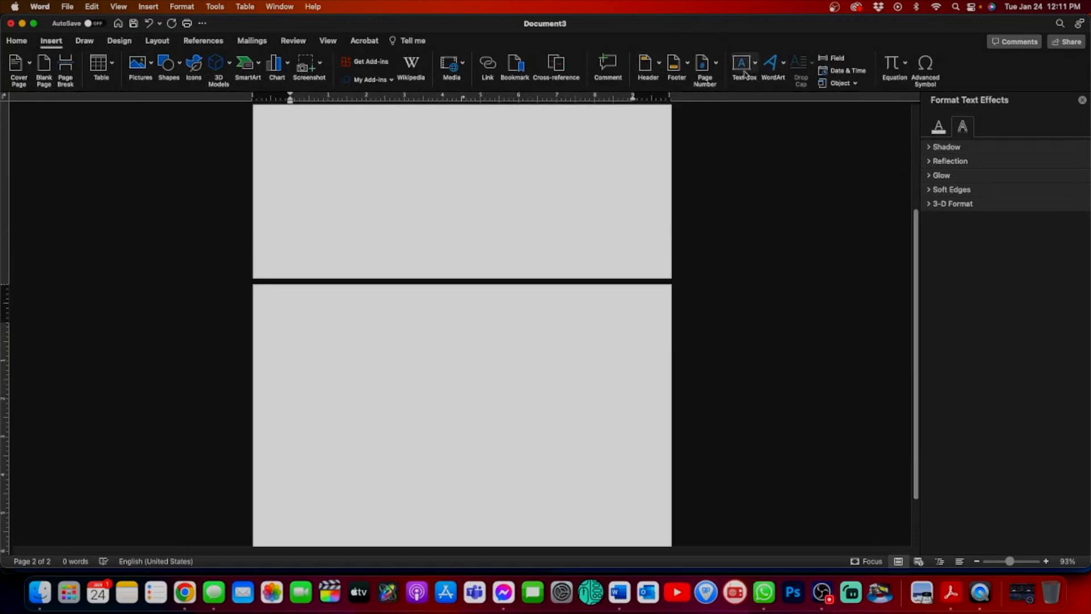
pyautogui.click(742, 62)
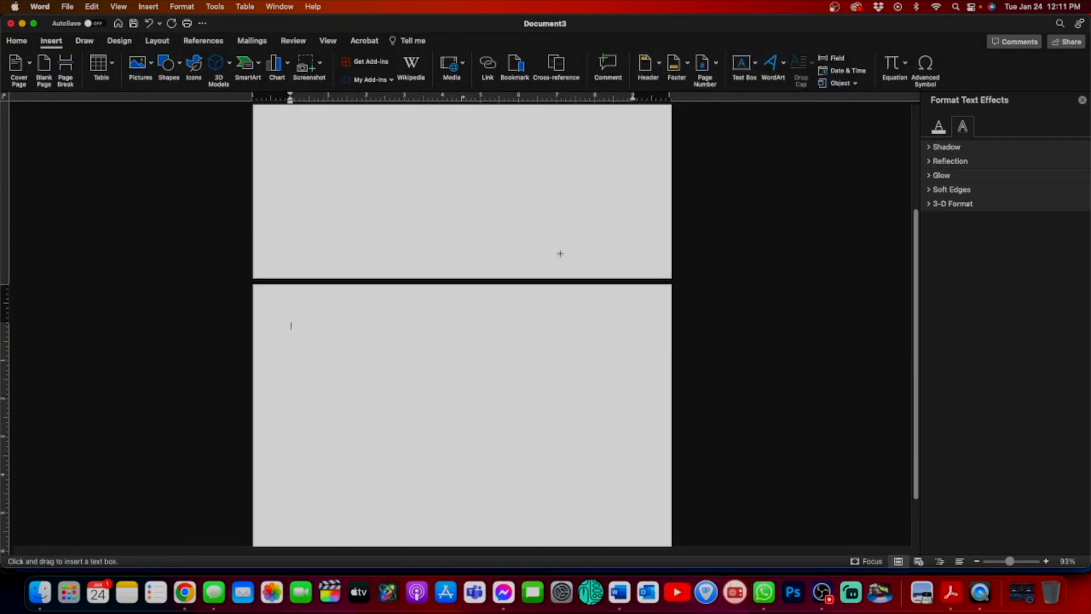
pyautogui.moveTo(258, 289); pyautogui.dragTo(445, 407)
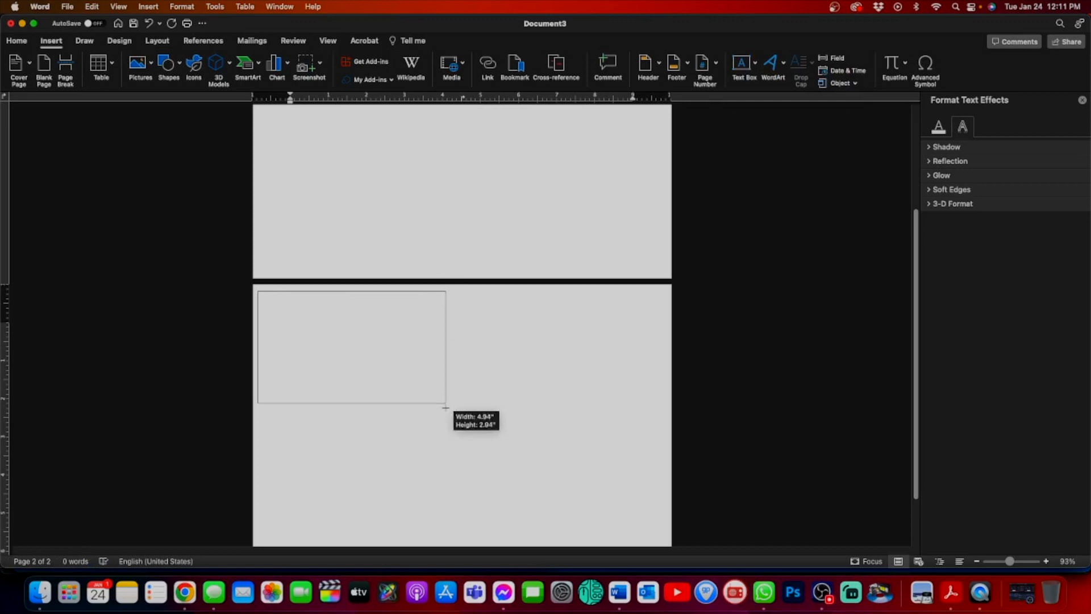
pyautogui.moveTo(444, 408); pyautogui.dragTo(469, 545)
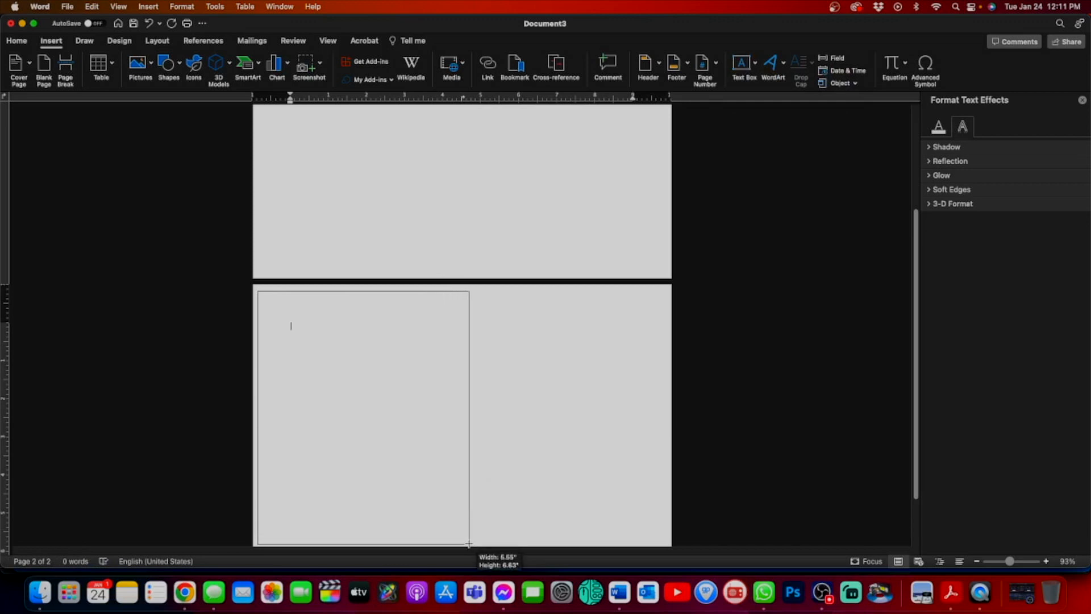
pyautogui.moveTo(468, 545); pyautogui.dragTo(458, 529)
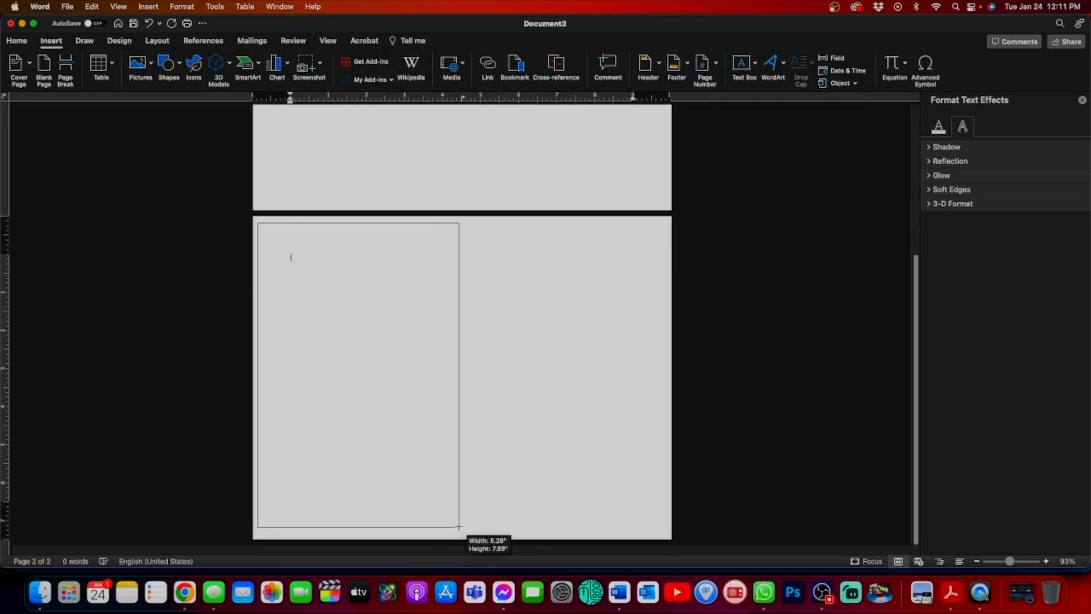
pyautogui.moveTo(458, 527); pyautogui.dragTo(455, 535)
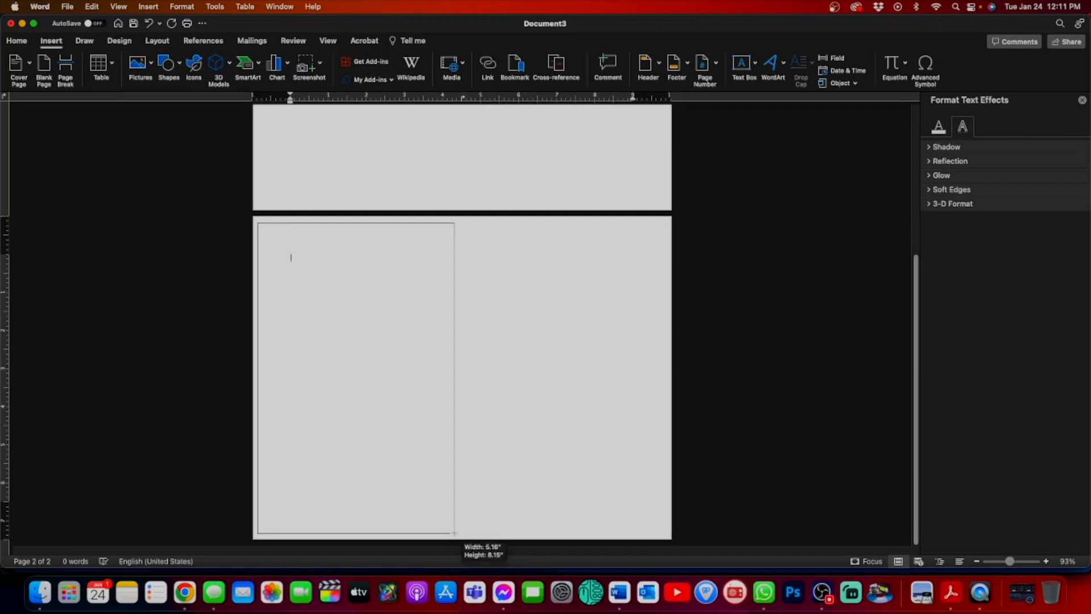
pyautogui.click(397, 315)
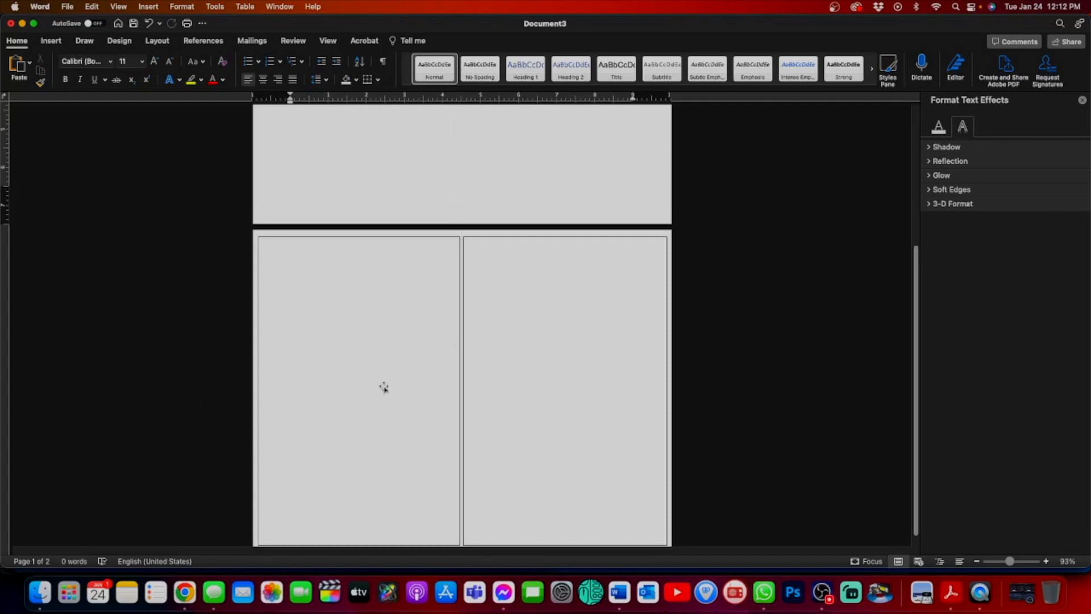
pyautogui.rightClick(624, 592)
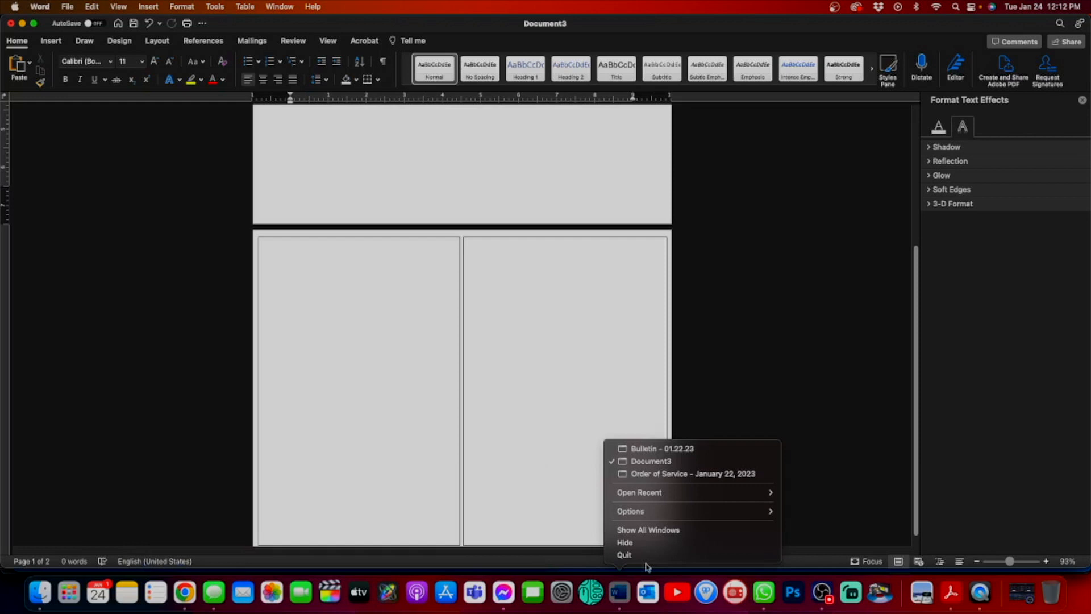
pyautogui.click(693, 473)
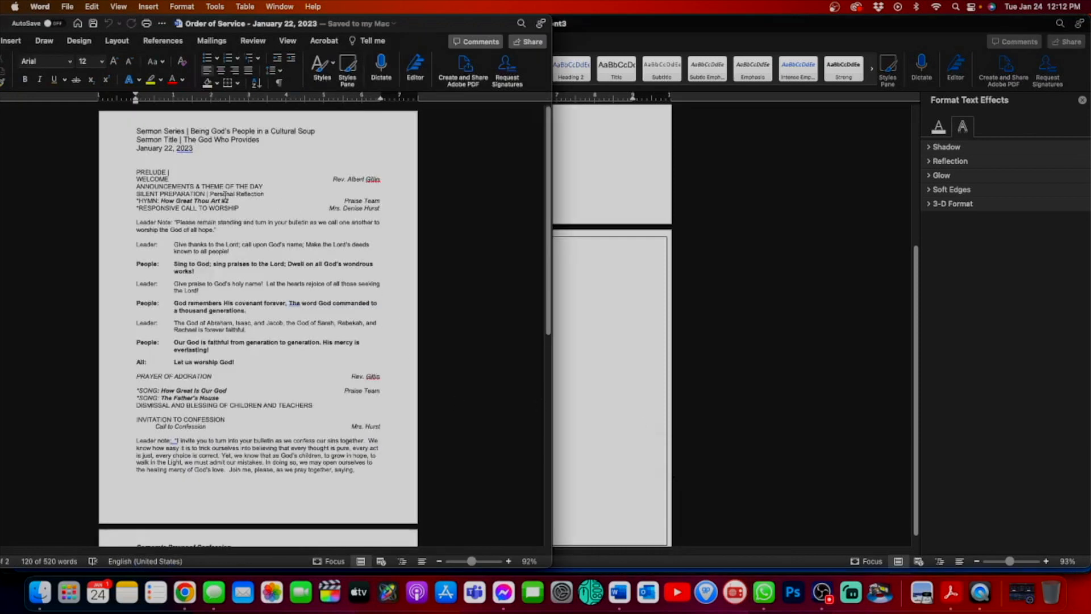
pyautogui.moveTo(136, 131); pyautogui.dragTo(303, 193)
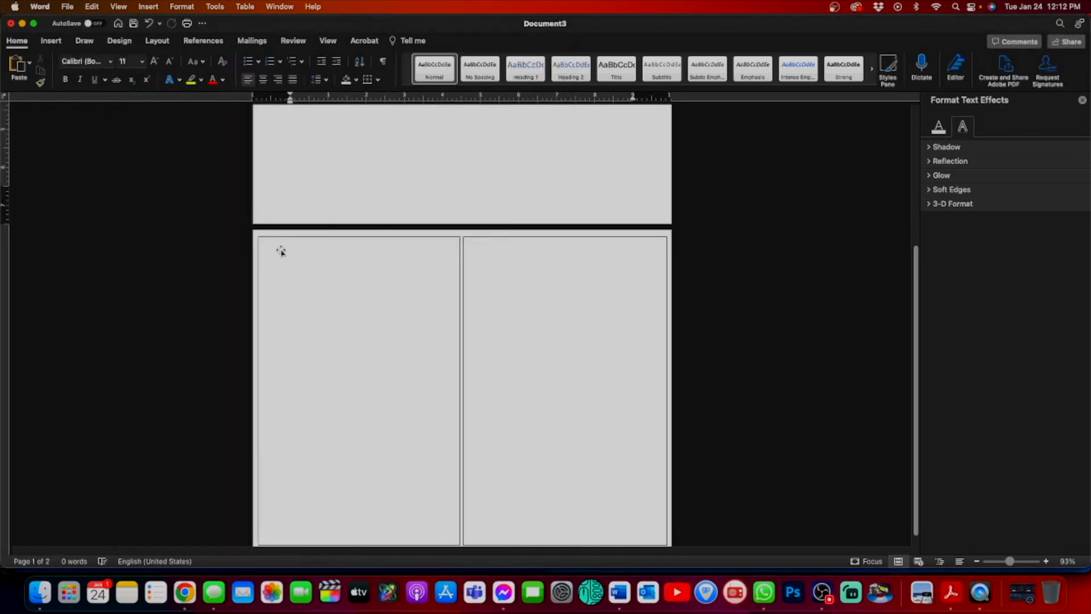
pyautogui.click(282, 250)
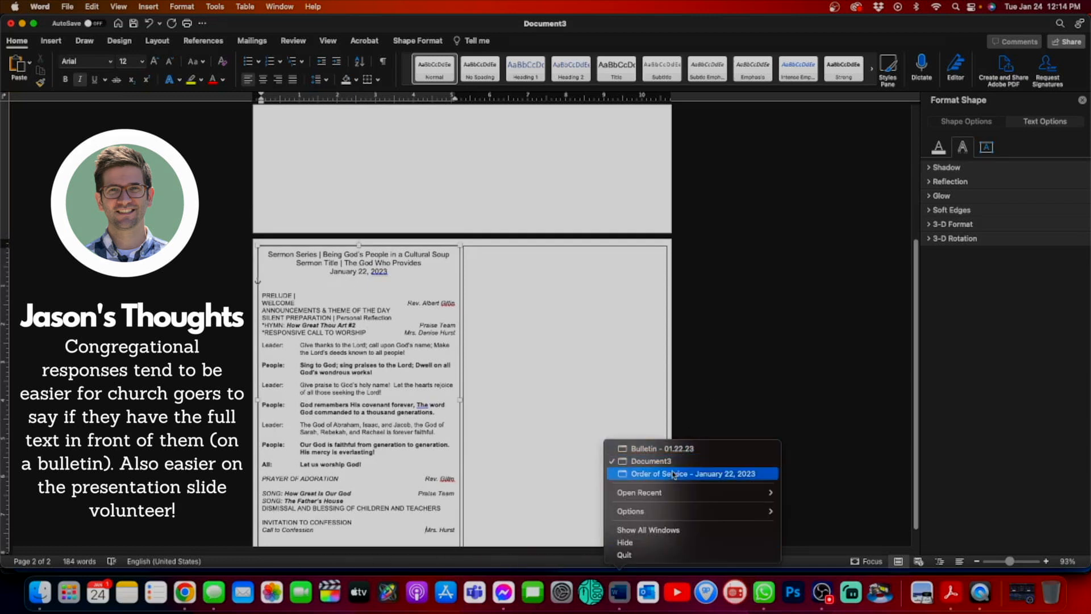
# Step: Return to the Order of Service document and scroll to the remaining service text
pyautogui.click(693, 473)
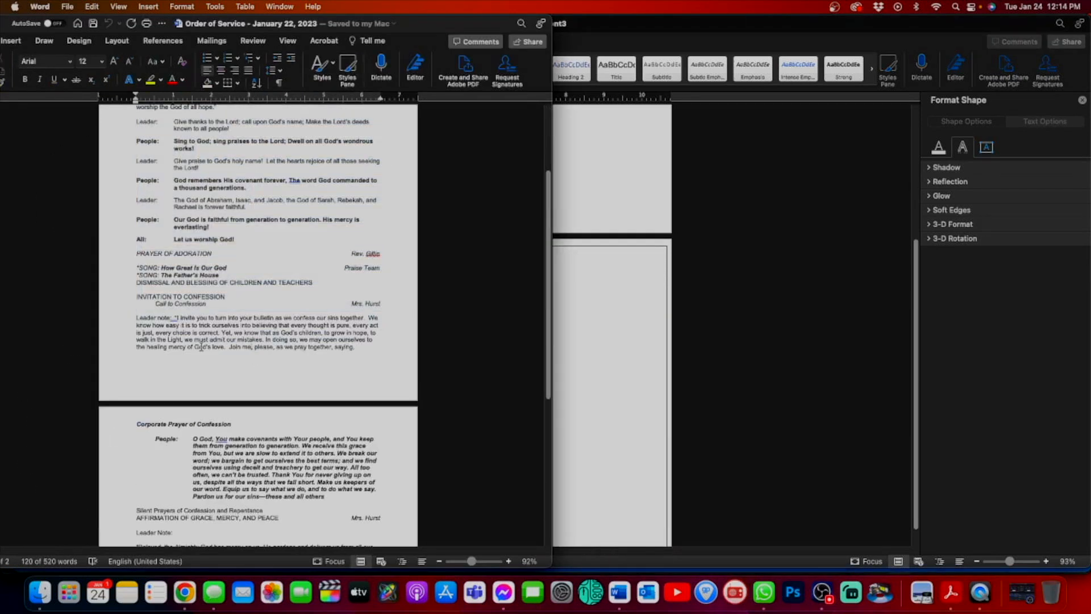
pyautogui.scroll(-3)
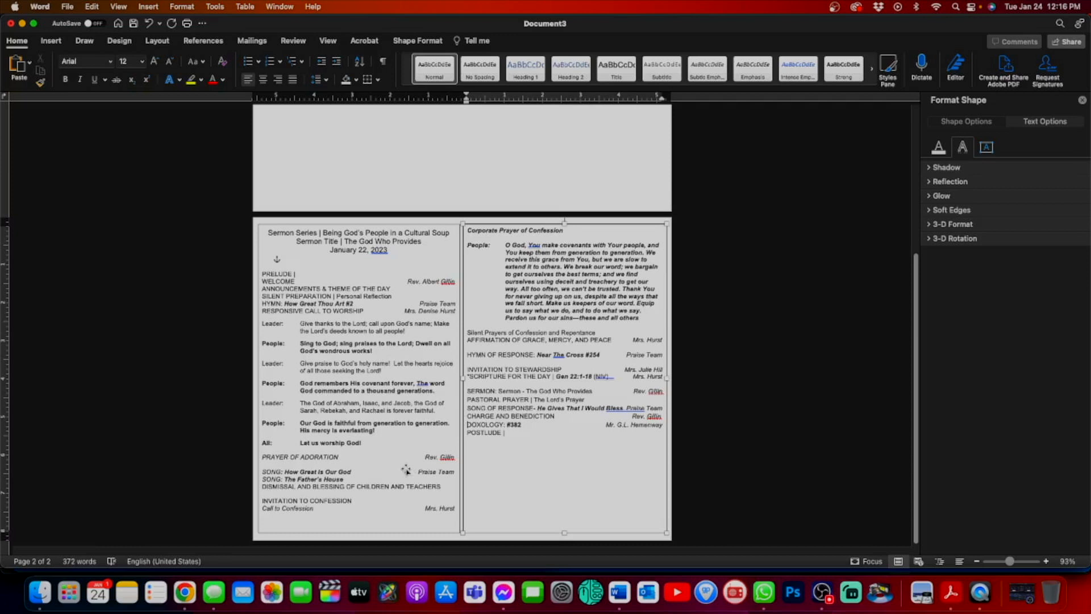
pyautogui.moveTo(537, 376)
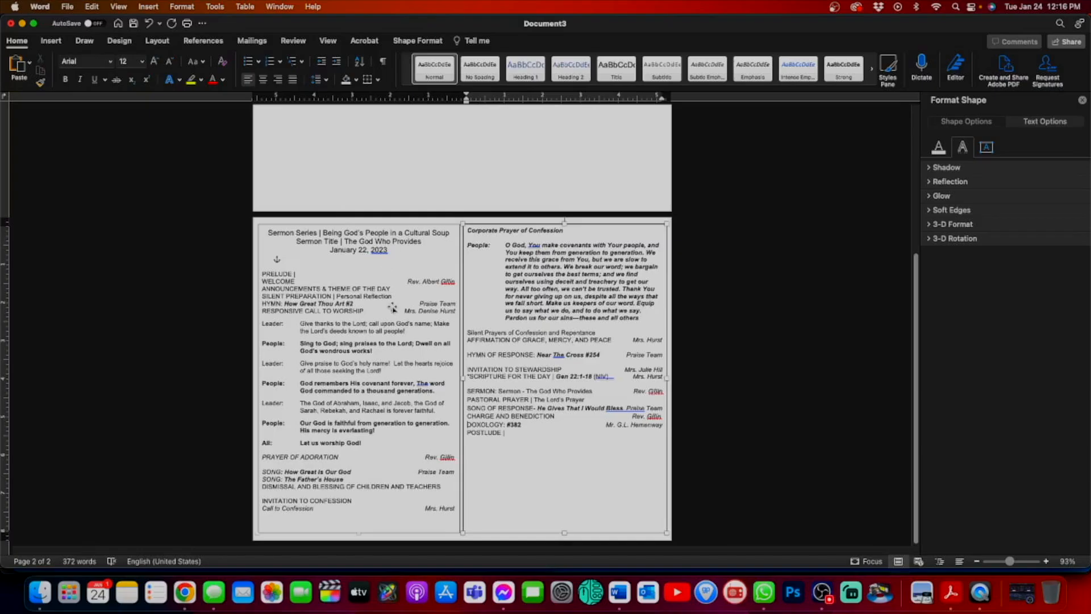
# Step: Draw a small text box below POSTLUDE and move it beside the HYMN line
pyautogui.click(50, 40)
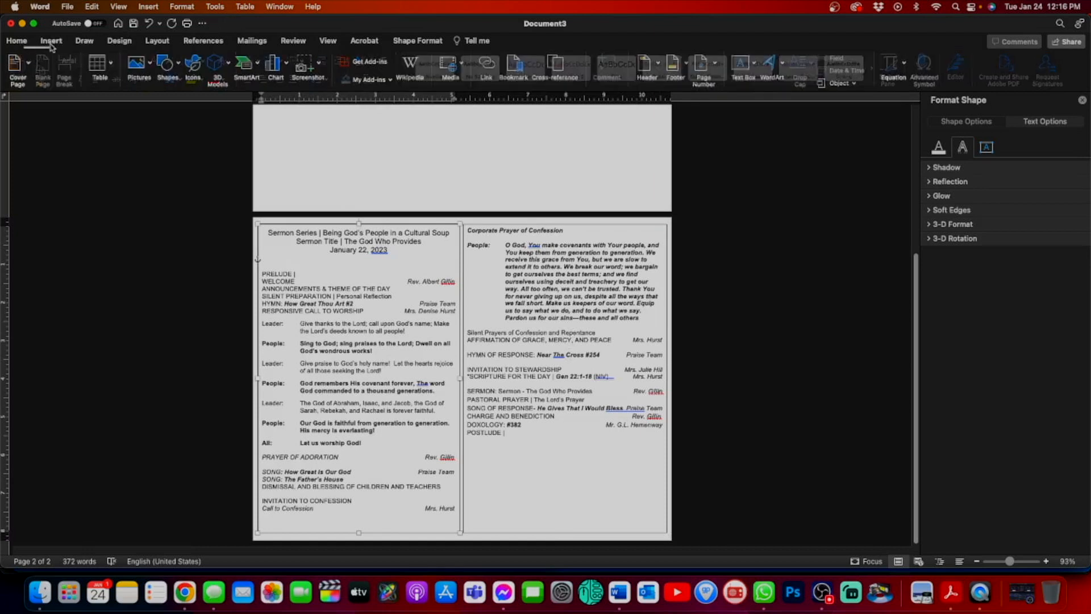
pyautogui.click(739, 64)
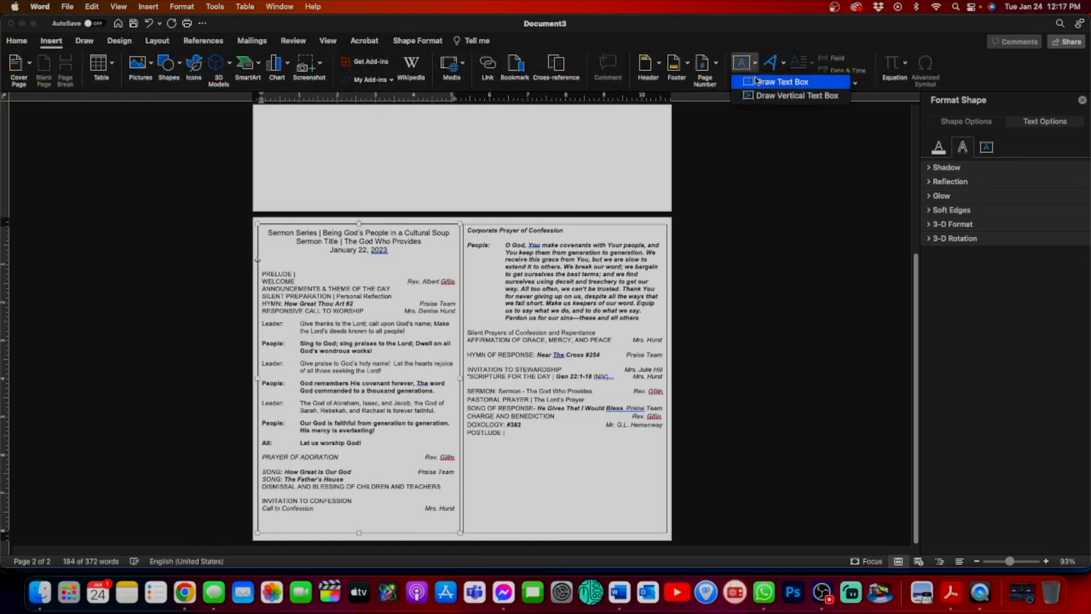
pyautogui.moveTo(480, 452); pyautogui.dragTo(508, 458)
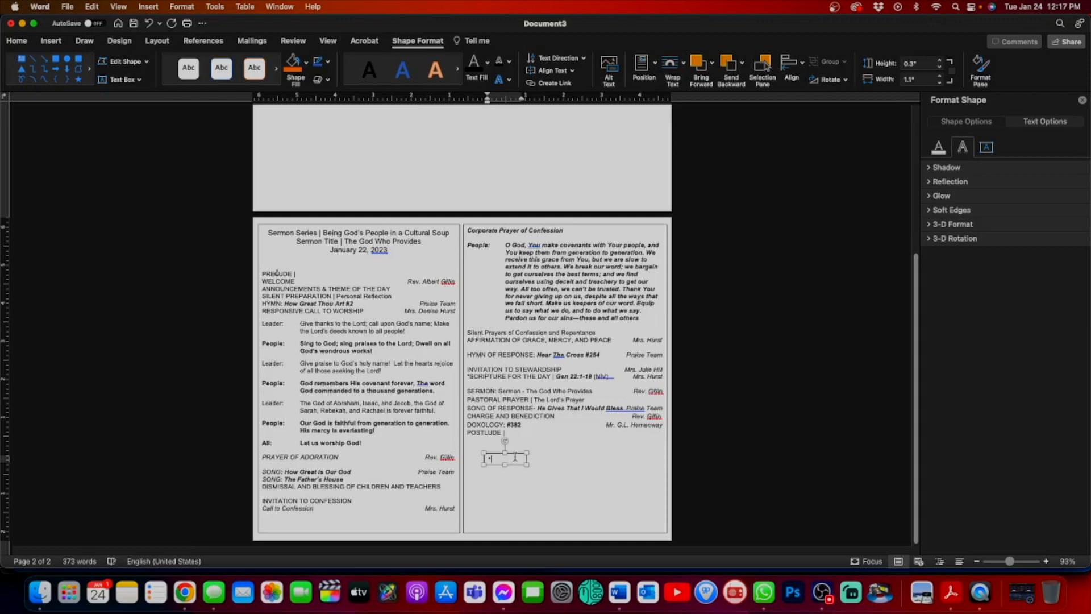
pyautogui.moveTo(505, 458); pyautogui.dragTo(499, 427)
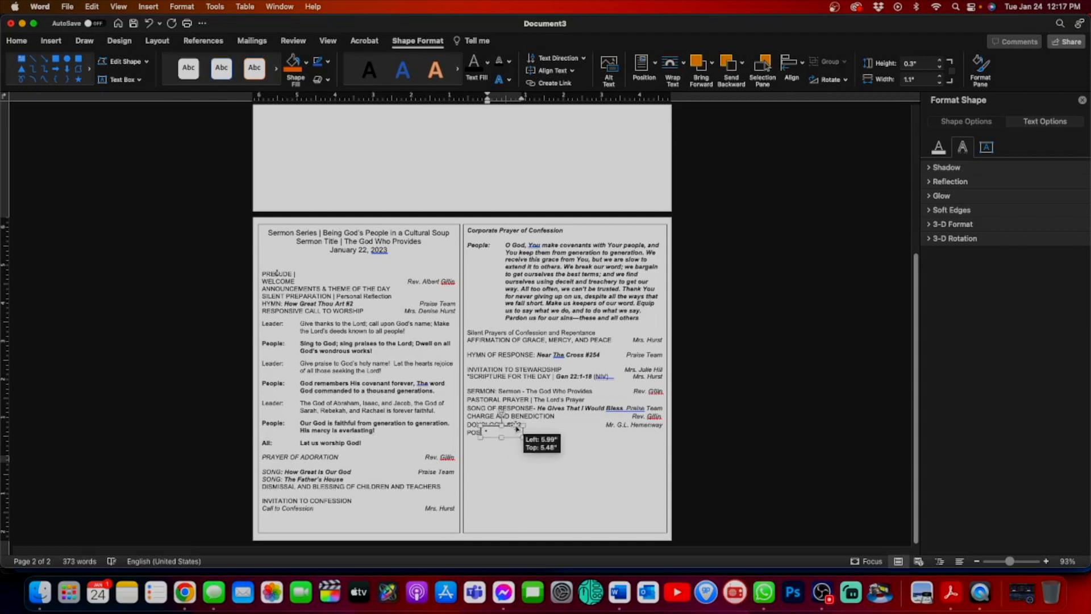
pyautogui.moveTo(501, 428); pyautogui.dragTo(285, 302)
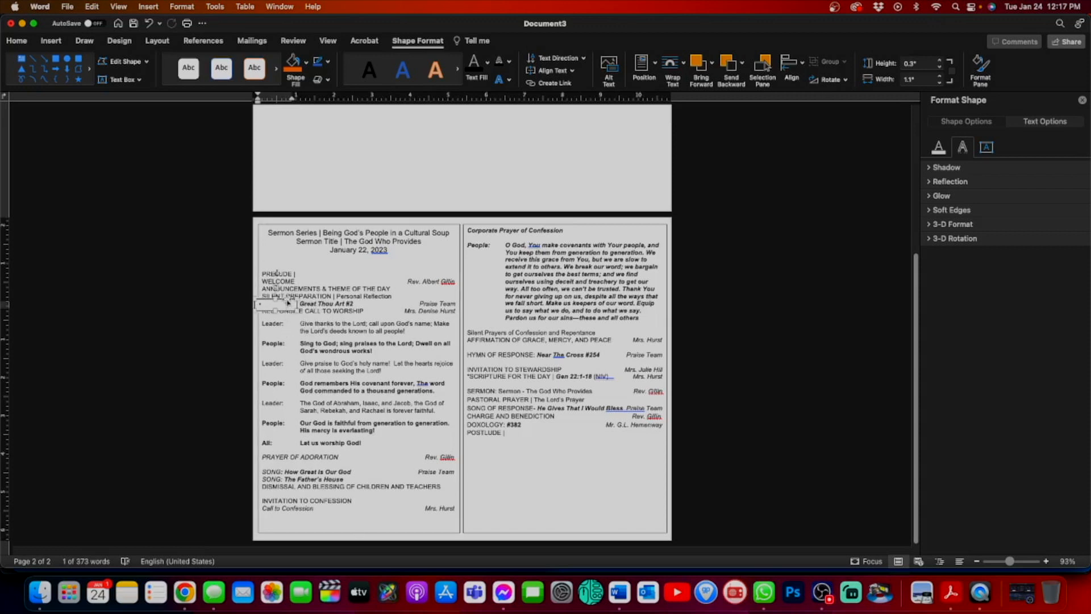
pyautogui.click(938, 146)
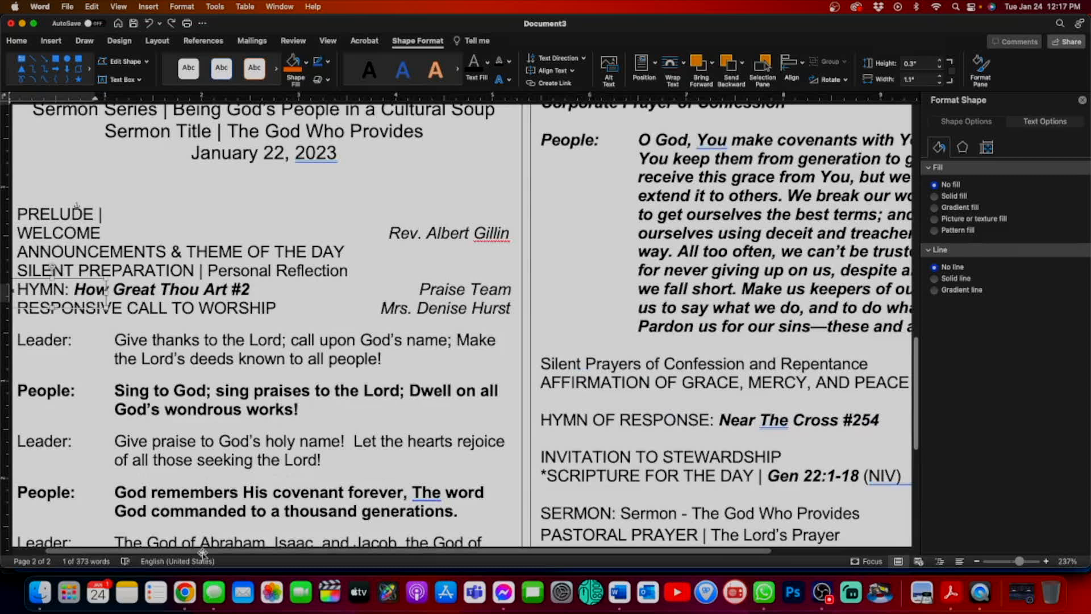
pyautogui.scroll(-3)
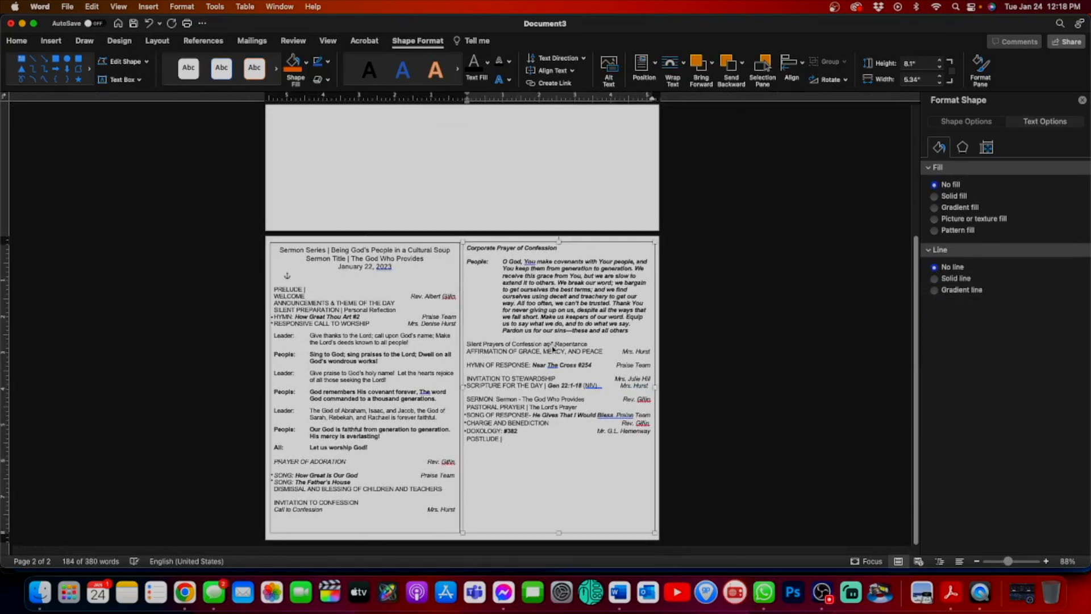
pyautogui.click(934, 196)
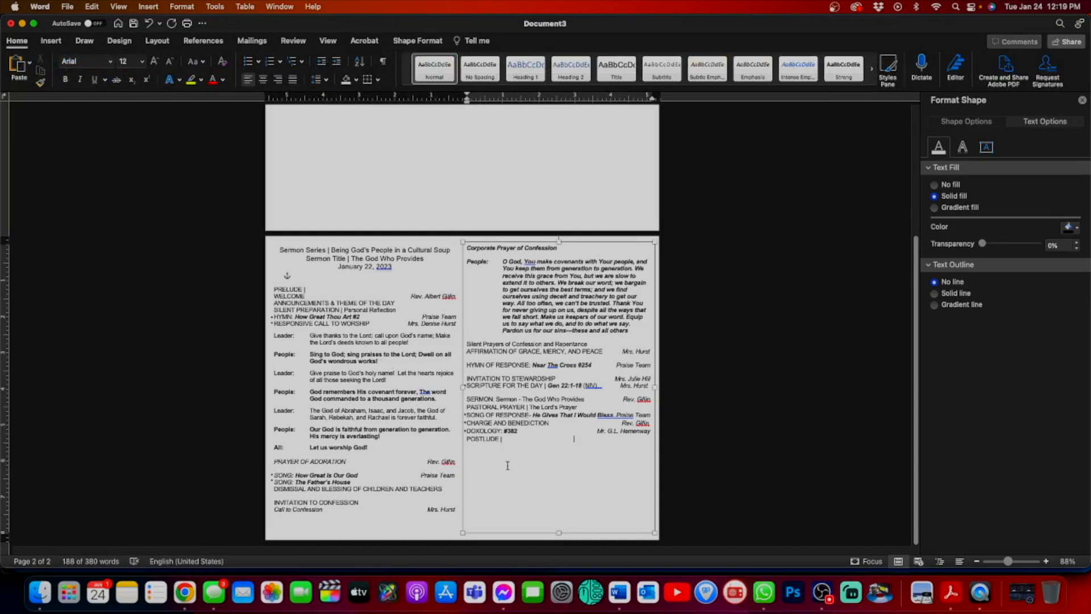
# Step: Type the closing line 'Let us go walk and share life...' below POSTLUDE, centered, italic, 14 pt
pyautogui.moveTo(502, 440); pyautogui.dragTo(613, 529)
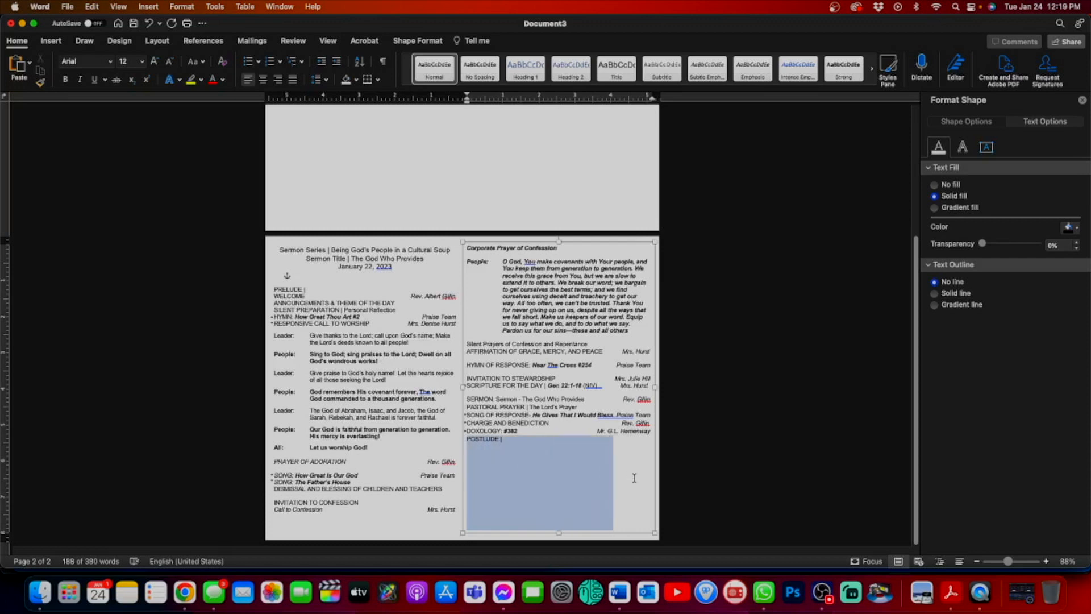
pyautogui.click(580, 452)
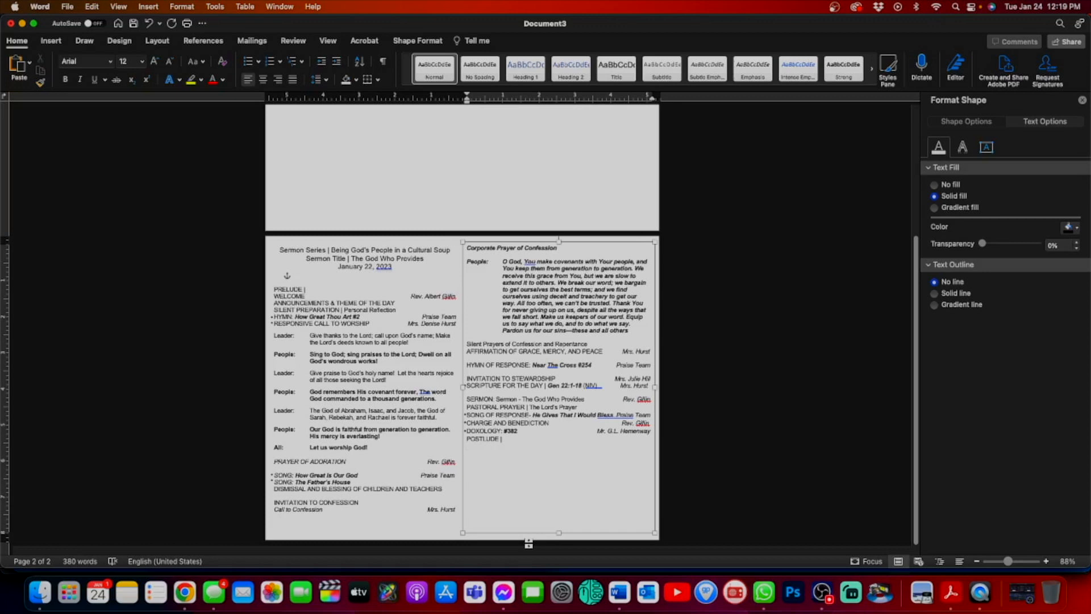
pyautogui.write('Let')
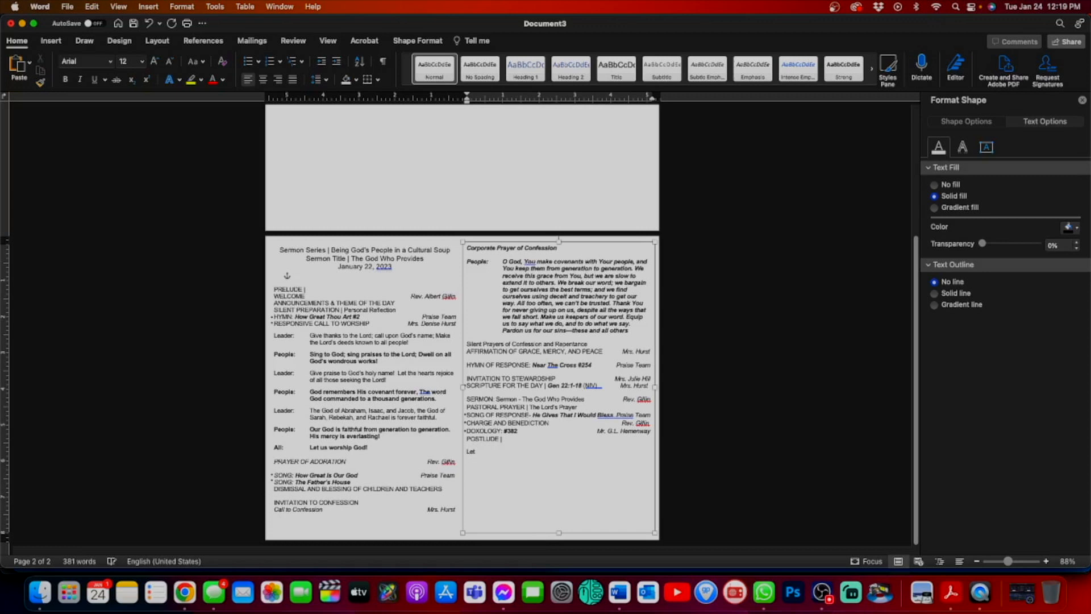
pyautogui.write('us')
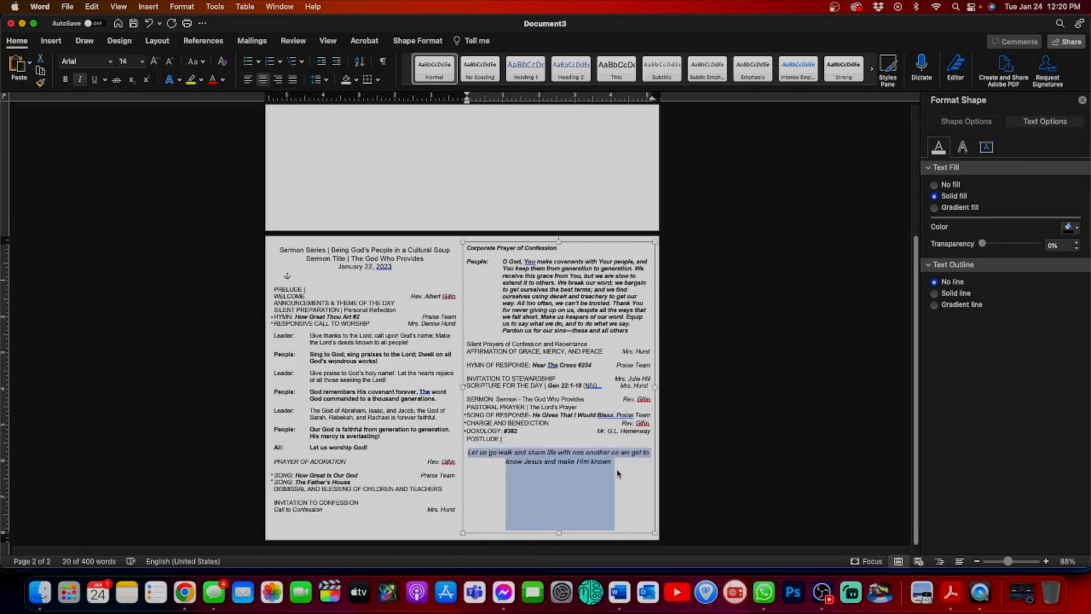
pyautogui.click(559, 478)
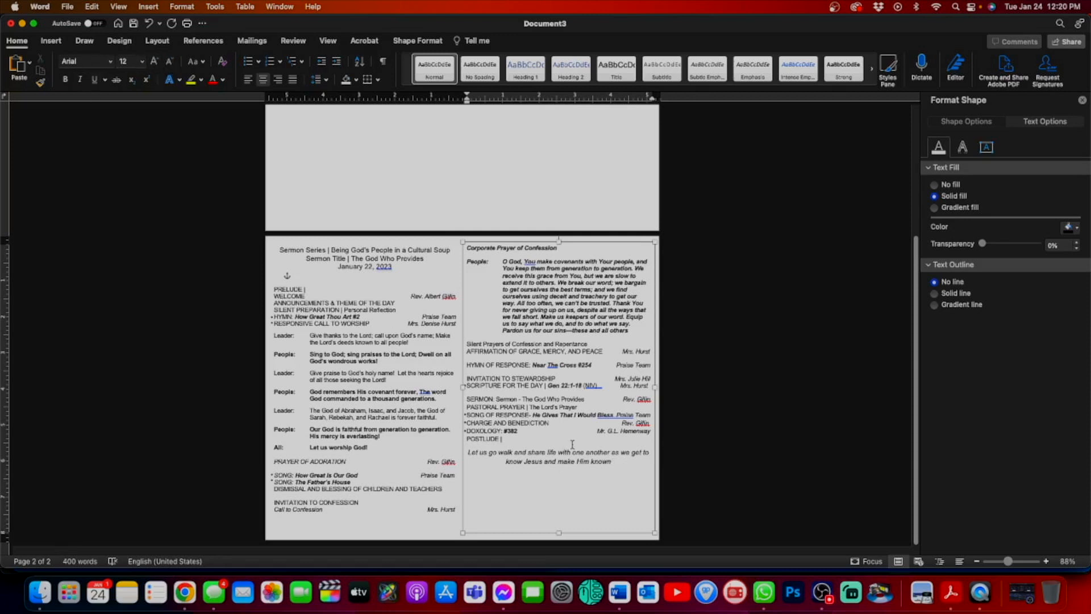
# Step: Type the 'Today's Leader' heading and start the Reverend's name line
pyautogui.write("Today's Leads")
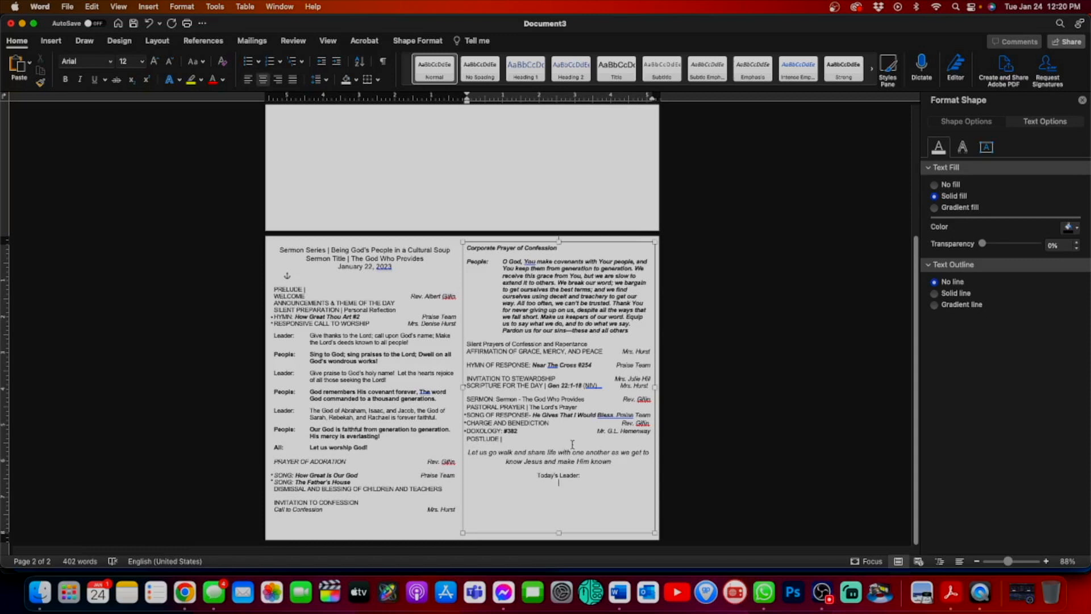
pyautogui.write('Reverend Albert L. Gilin, Pastor')
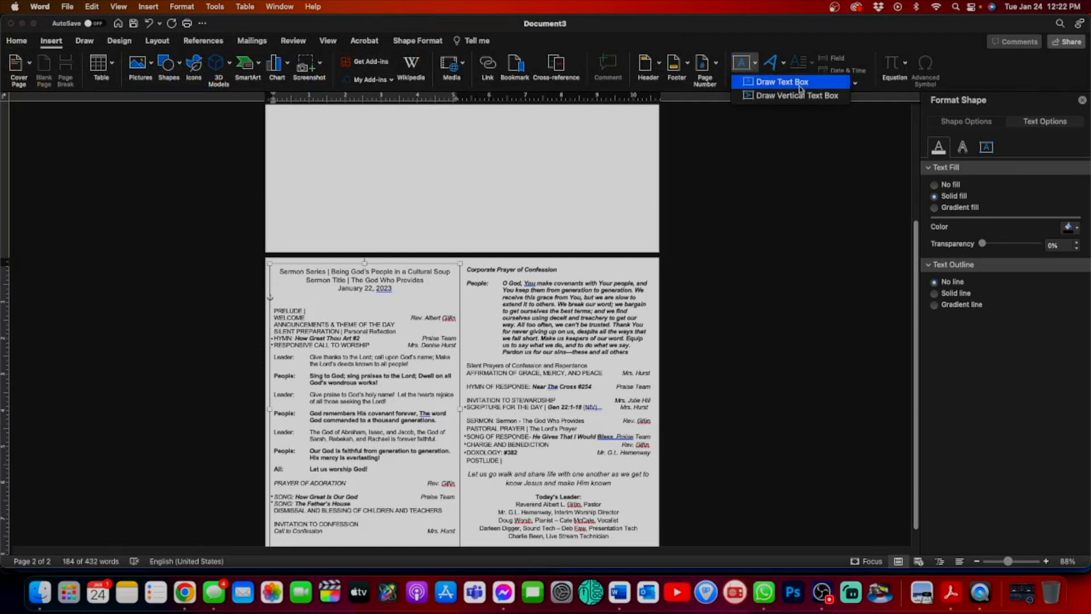
# Step: Add an outline-free text box above PRELUDE reading '* Indicates An Invitation To Stand'
pyautogui.click(780, 82)
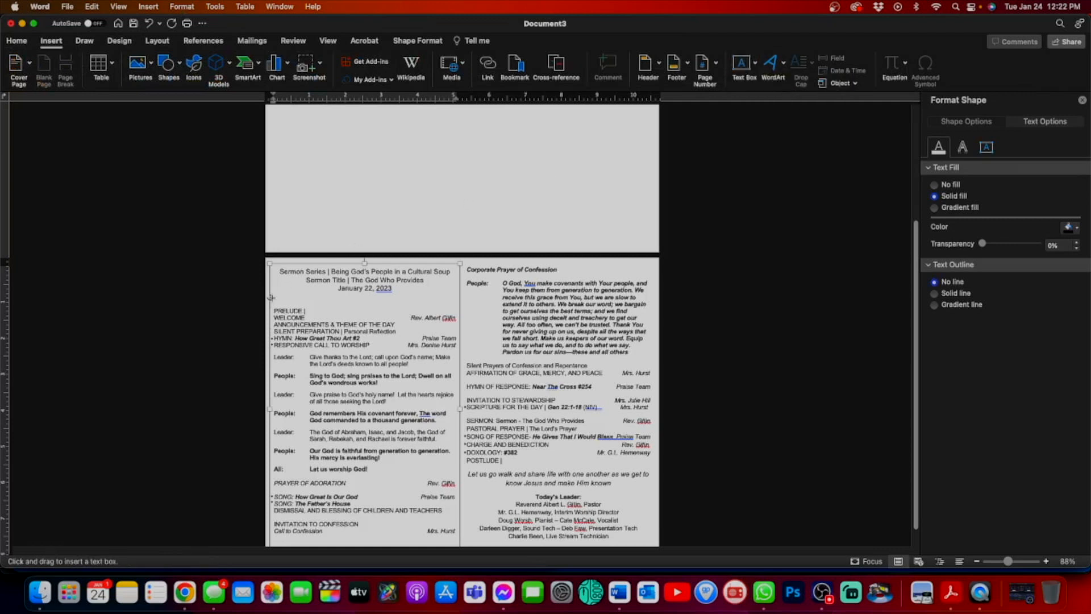
pyautogui.moveTo(273, 303); pyautogui.dragTo(371, 315)
pyautogui.write('* Indicates An Invitation To Stand If')
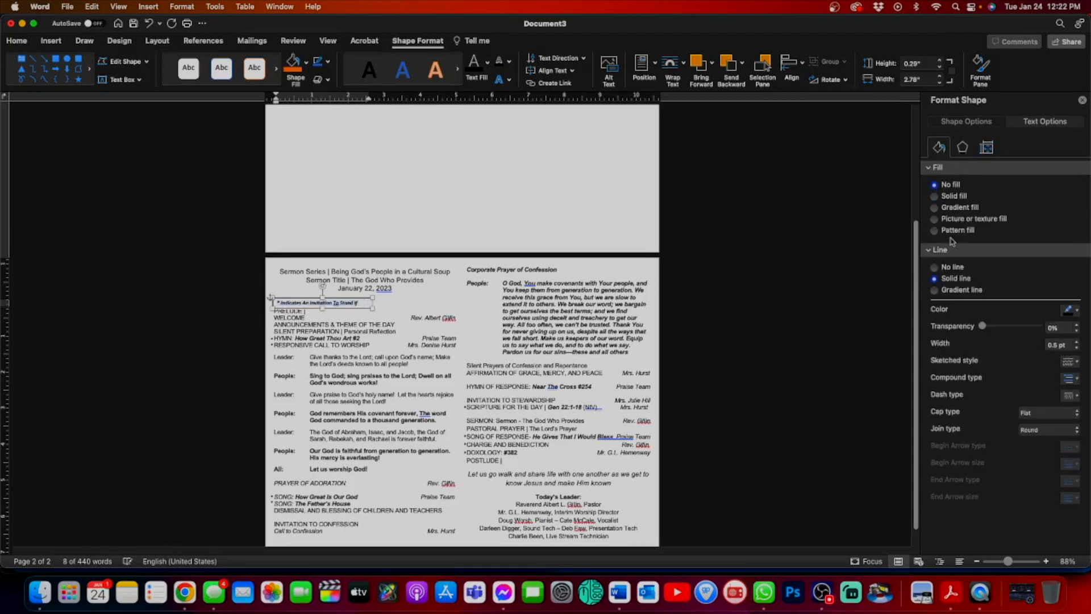
pyautogui.click(933, 267)
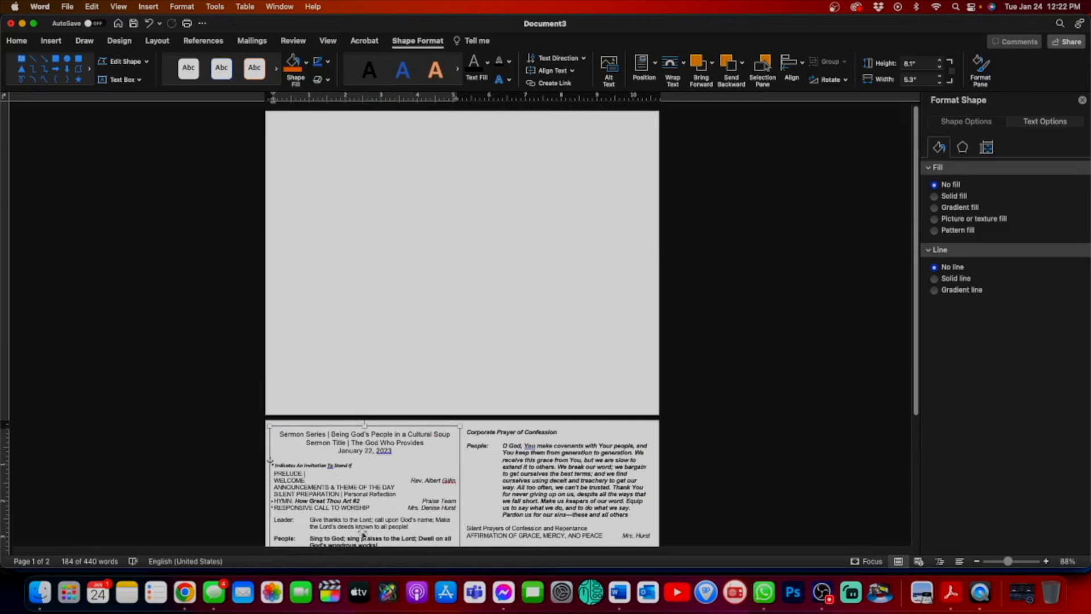
pyautogui.moveTo(184, 594)
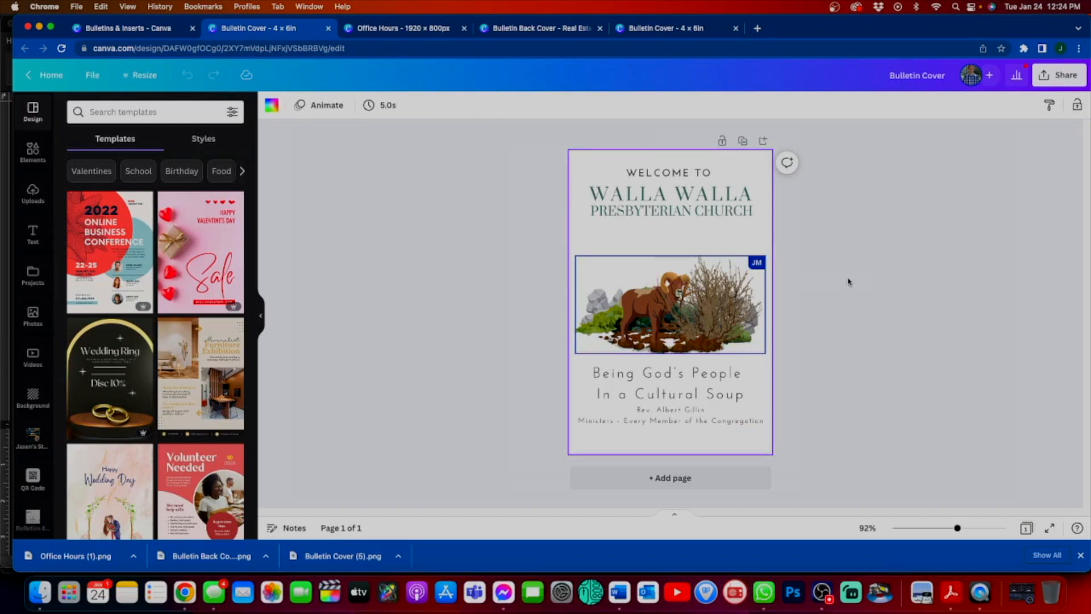
# Step: Open the Sunday Slides & Atrium Loop project folder in Canva
pyautogui.click(131, 28)
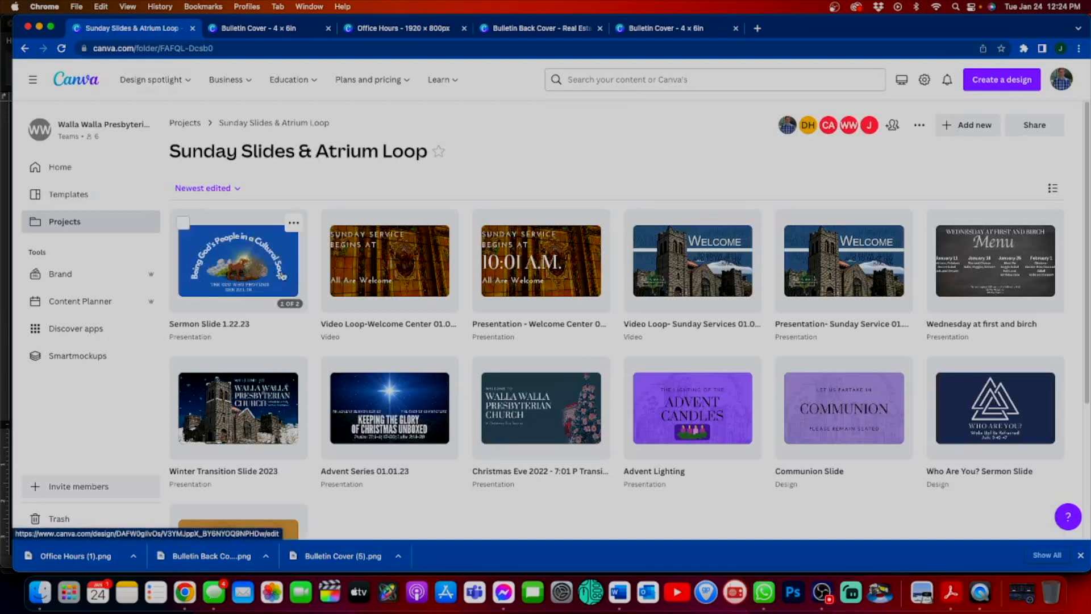
# Step: Preview the Sermon Slide 1.22.23 design, then go back to the Bulletin Cover - 4 x 6in design
pyautogui.doubleClick(239, 260)
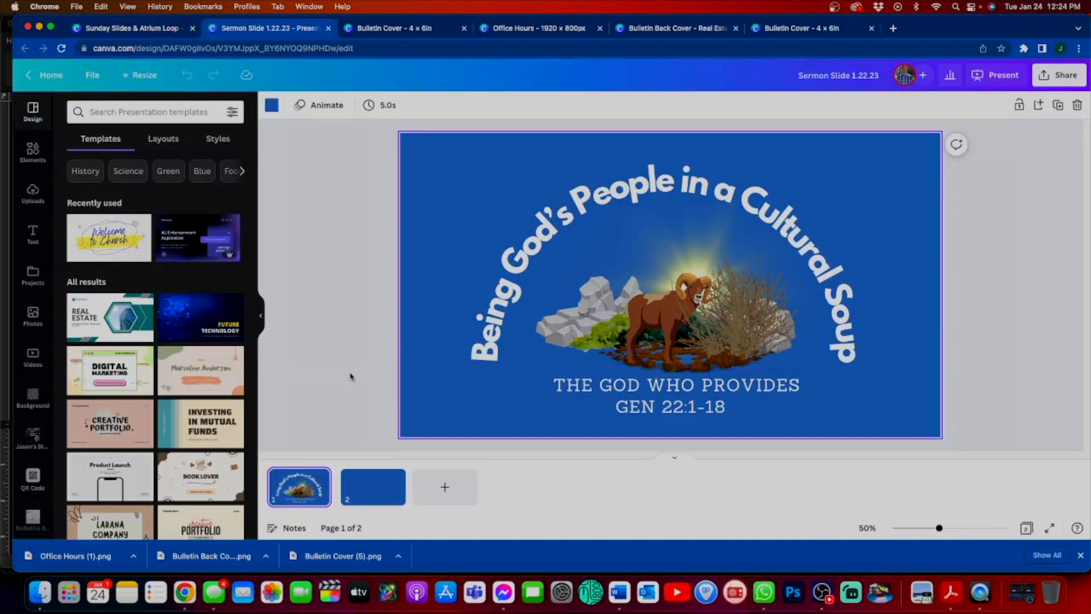
pyautogui.moveTo(356, 384)
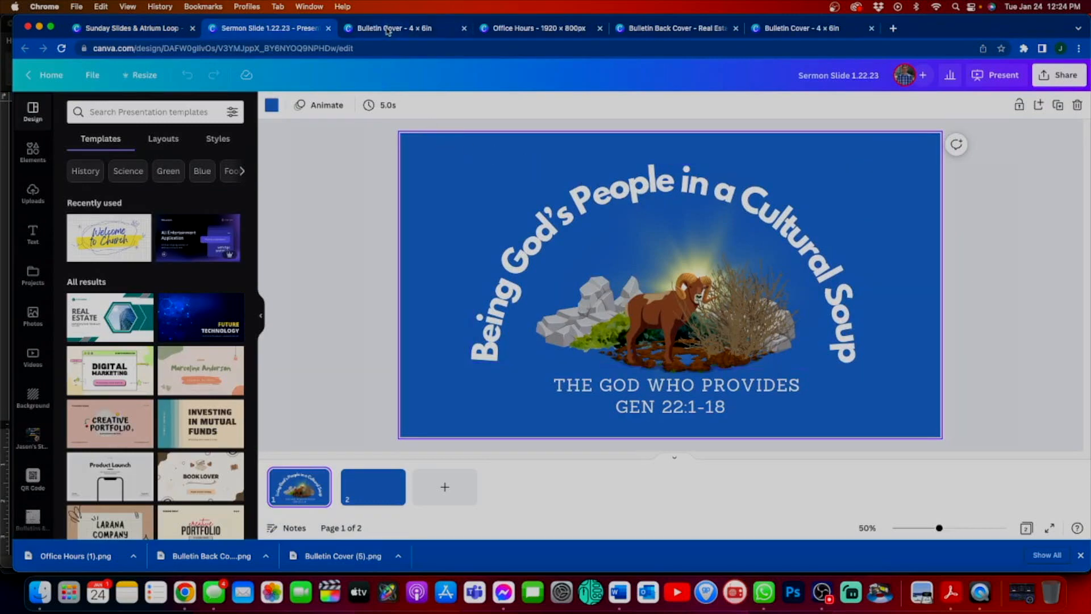
pyautogui.moveTo(389, 30)
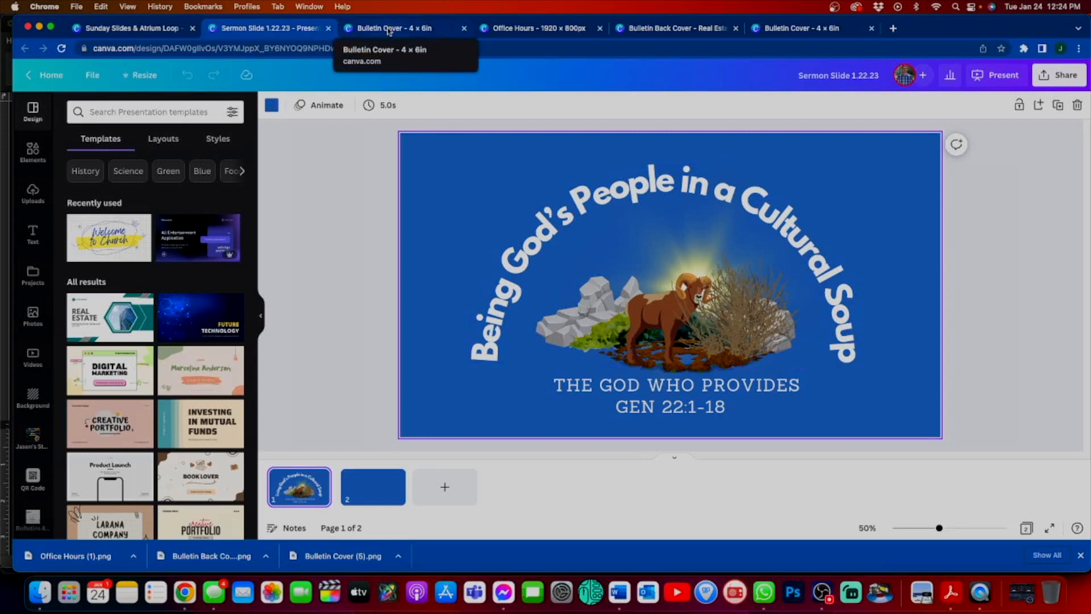
pyautogui.click(392, 28)
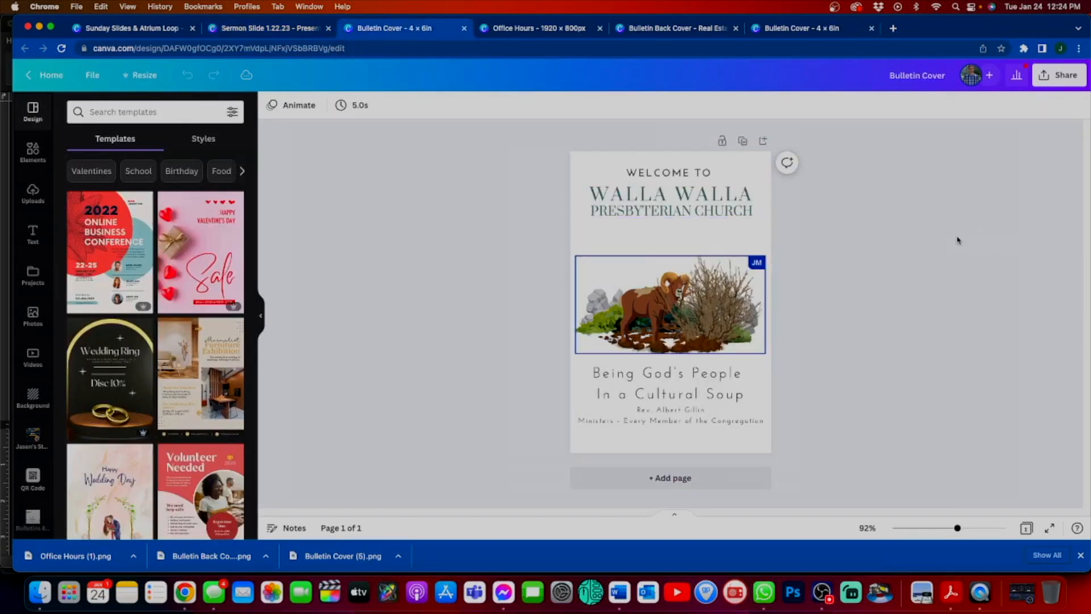
# Step: Download the Bulletin Cover from Canva as a transparent PNG at 1.625× size, then return to Word
pyautogui.click(1059, 75)
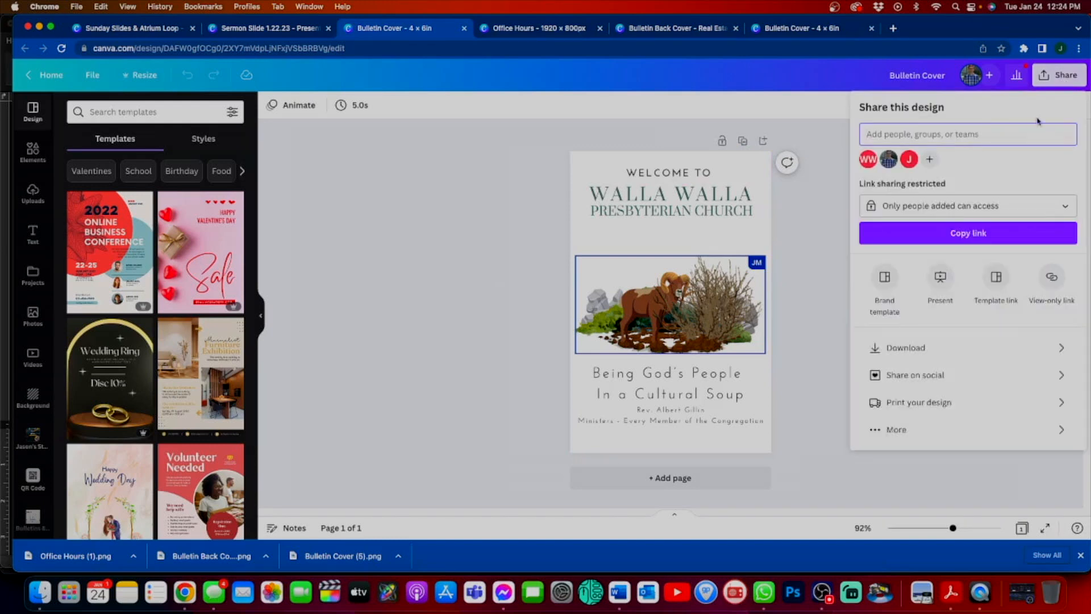
pyautogui.click(905, 348)
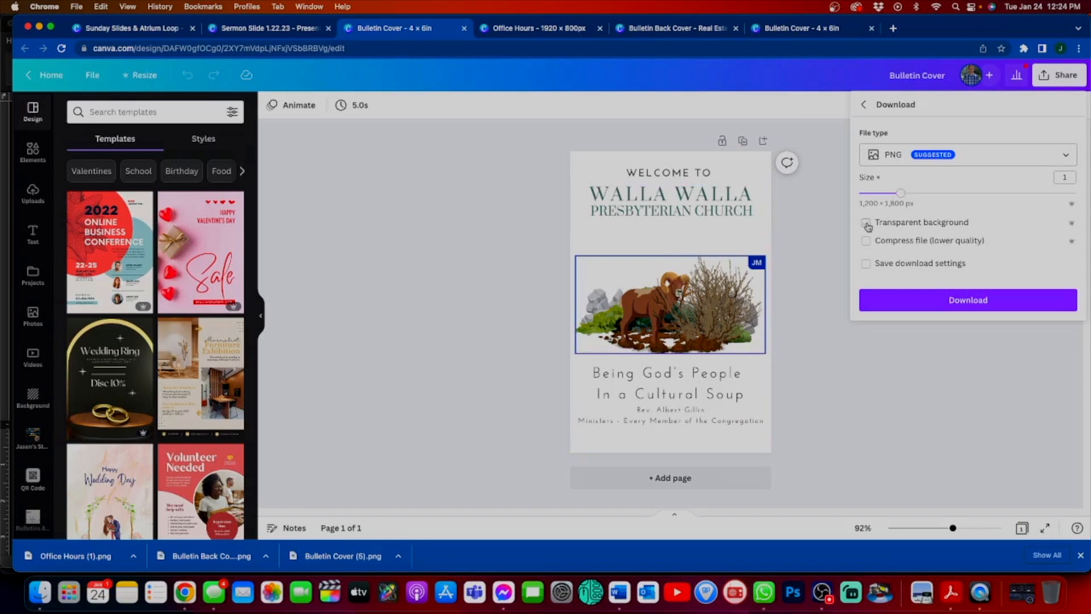
pyautogui.moveTo(900, 192); pyautogui.dragTo(953, 192)
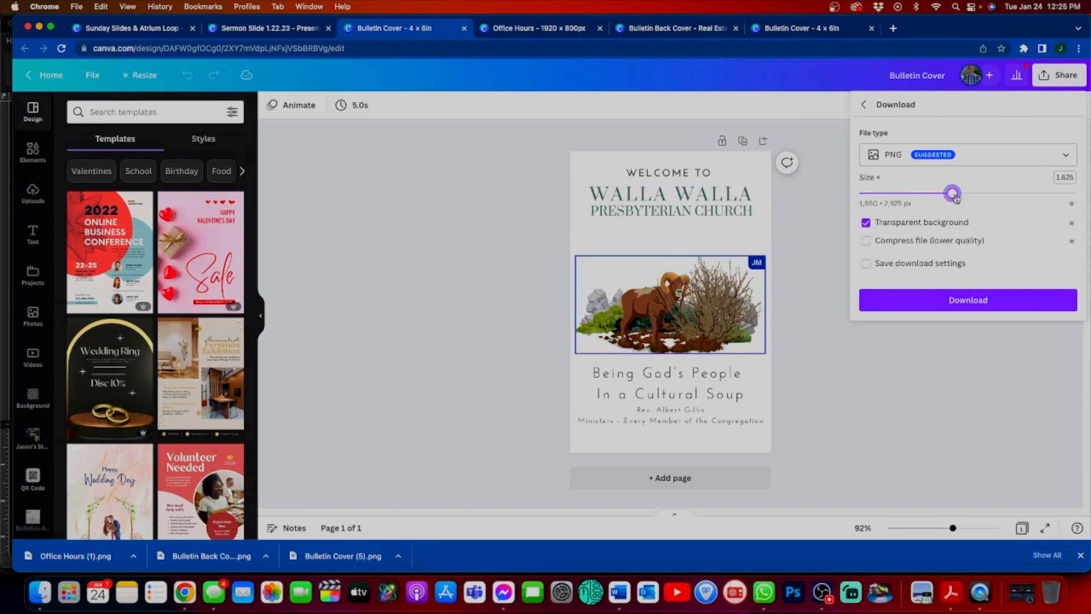
pyautogui.click(968, 300)
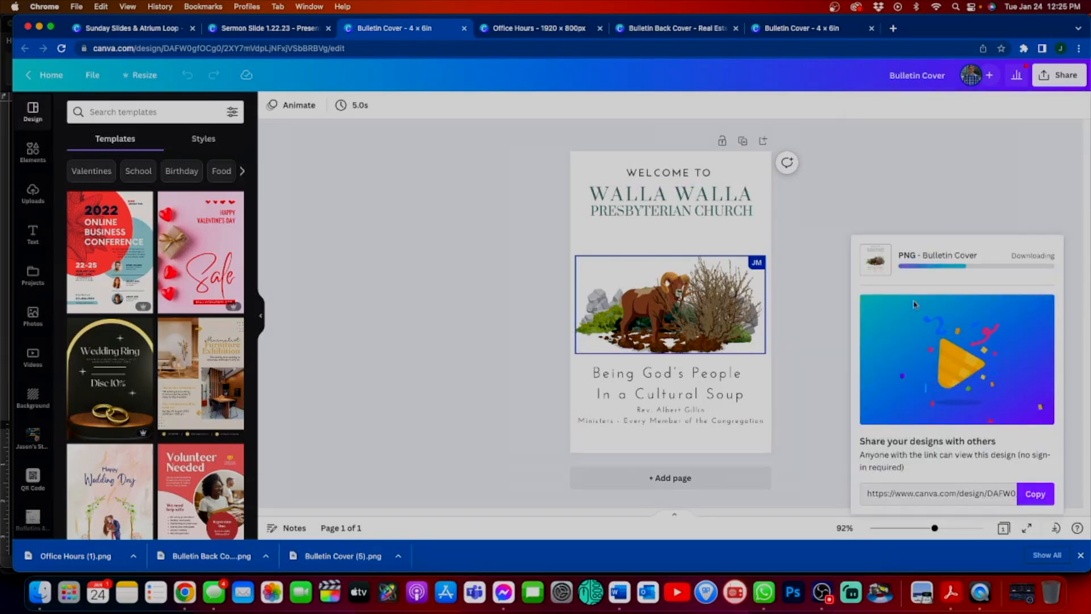
pyautogui.click(32, 191)
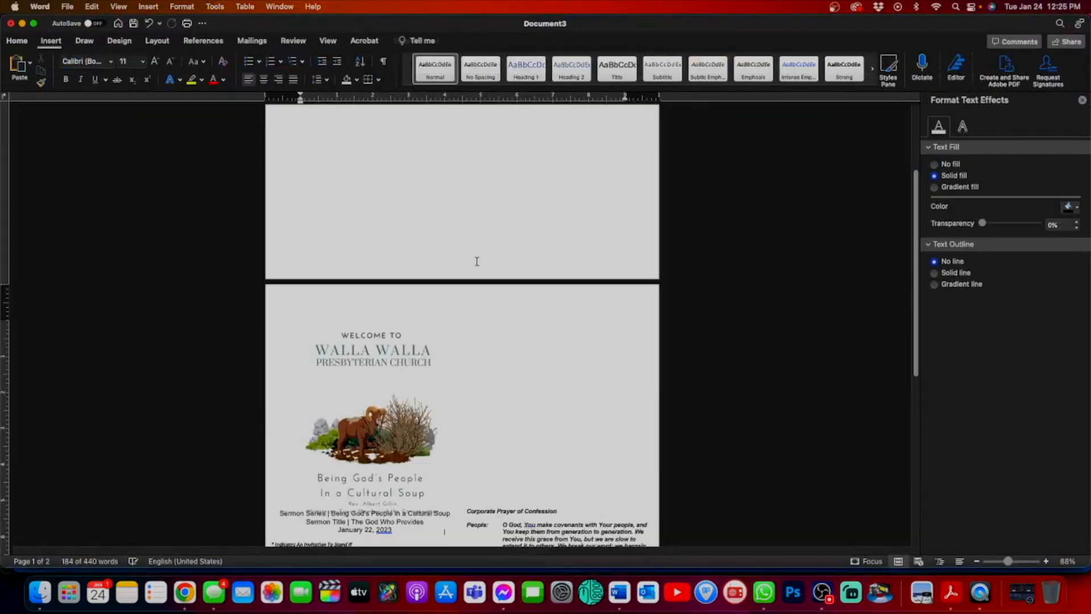
pyautogui.scroll(-3)
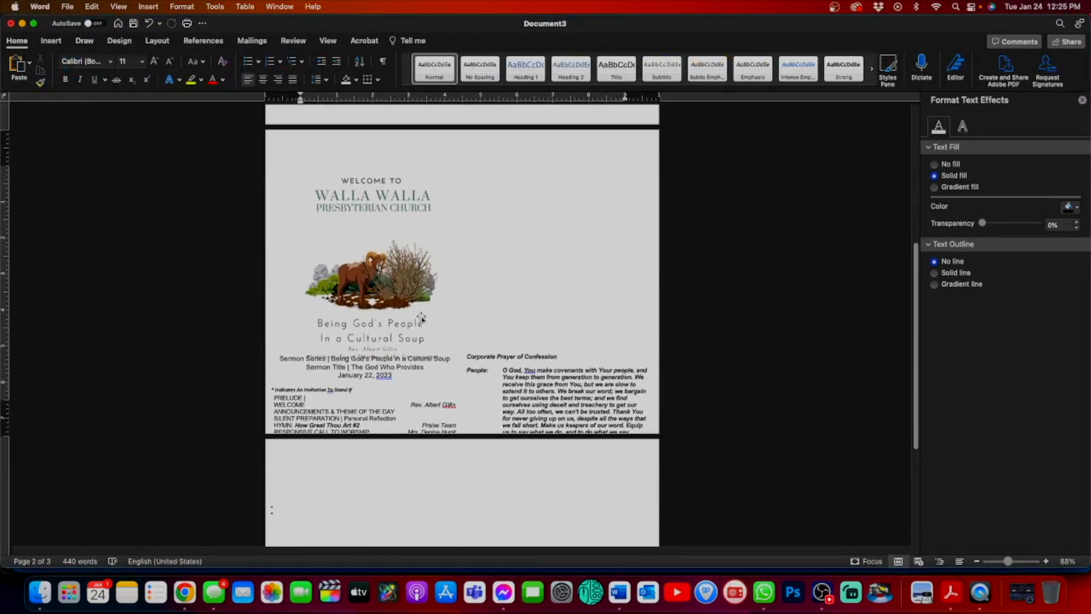
# Step: Set the Walla Walla cover picture's text wrapping to In Front of Text
pyautogui.click(363, 279)
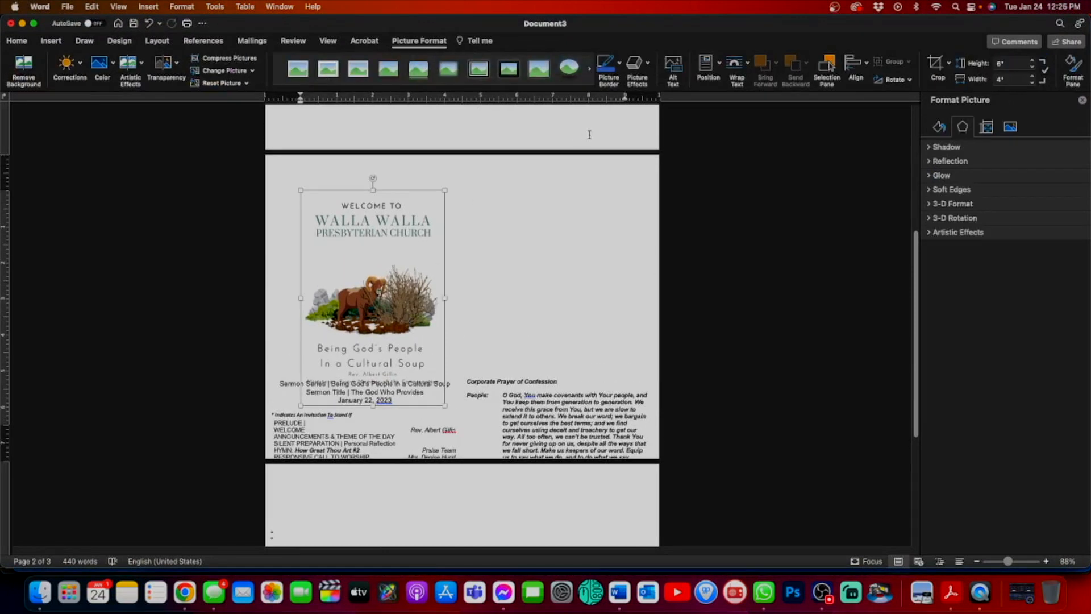
pyautogui.click(737, 62)
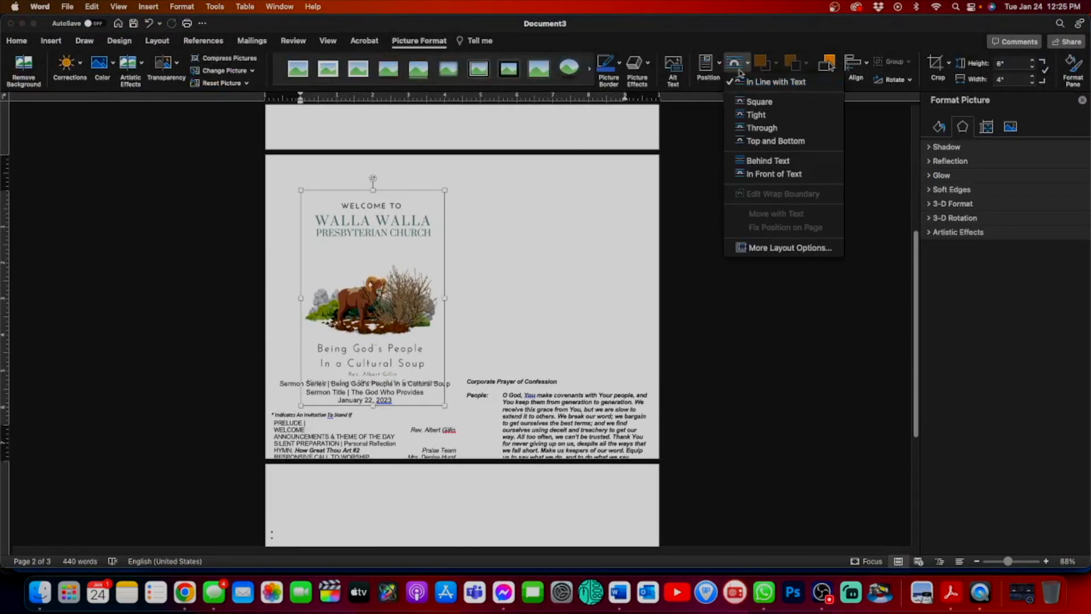
pyautogui.moveTo(773, 173)
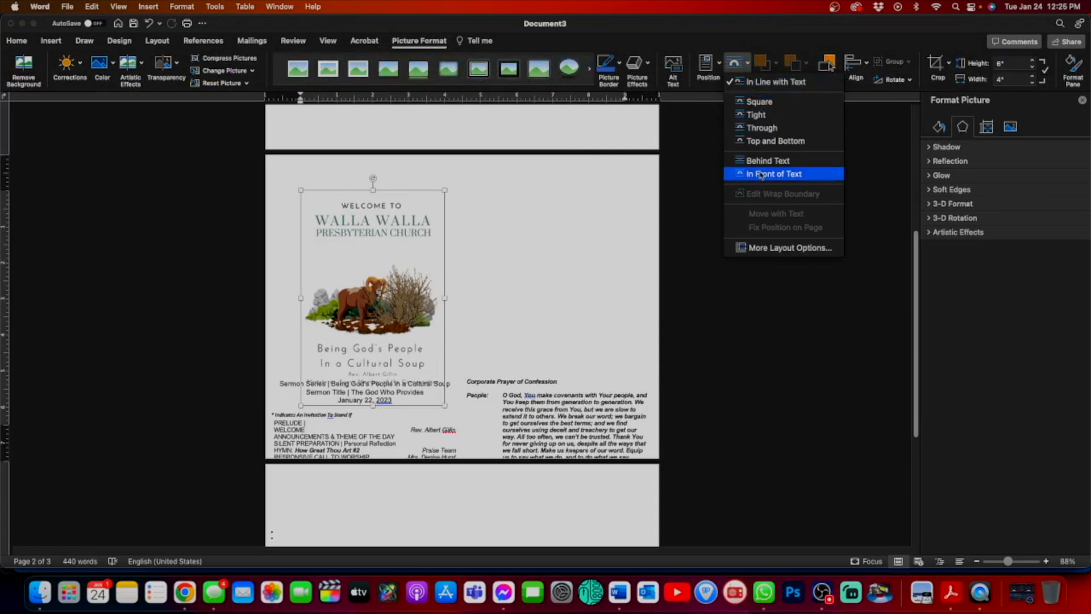
pyautogui.click(773, 173)
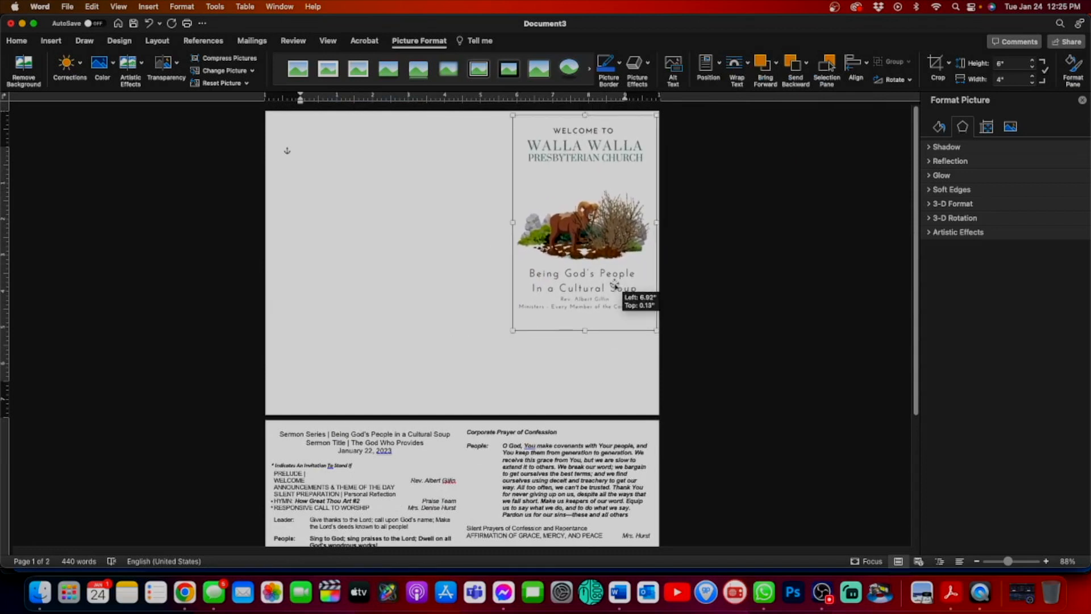
# Step: Move the cover image to page one's right half and enlarge it to about 8.2 × 5.5 inches
pyautogui.moveTo(583, 222); pyautogui.dragTo(582, 221)
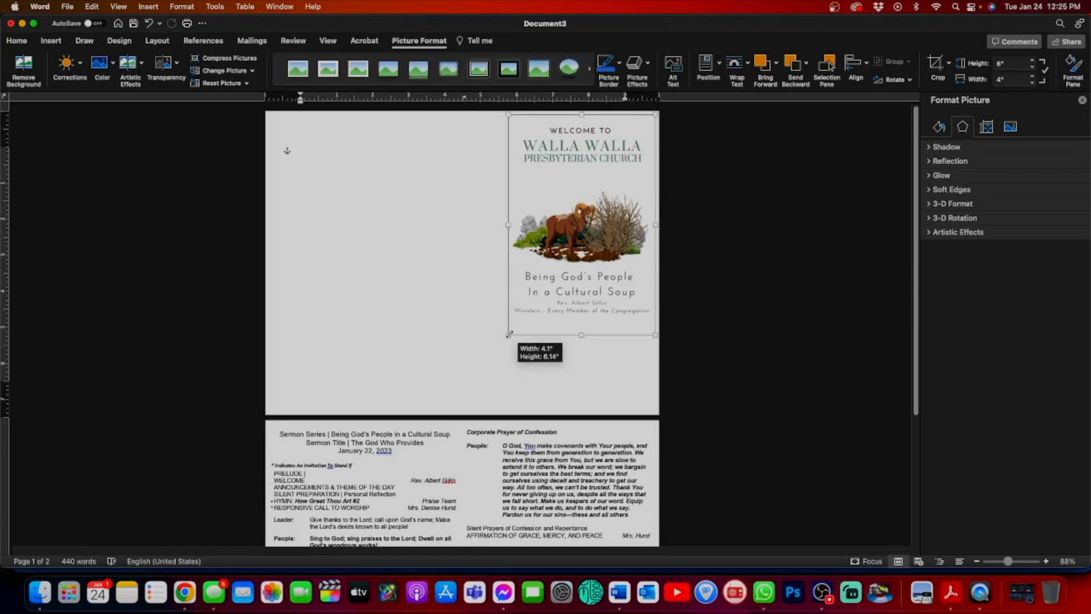
pyautogui.moveTo(508, 334); pyautogui.dragTo(476, 380)
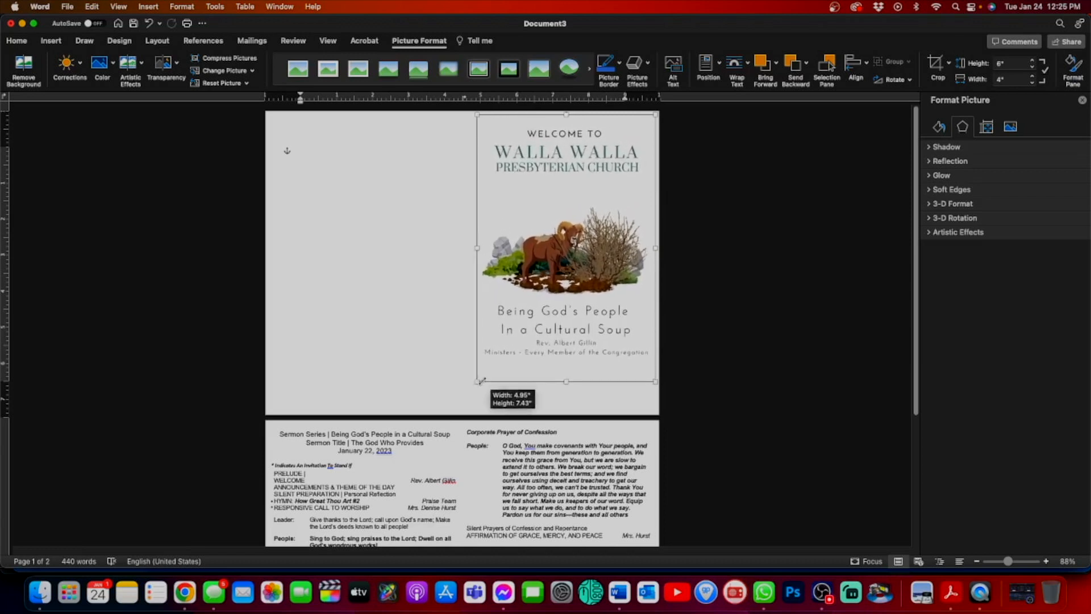
pyautogui.moveTo(654, 380); pyautogui.dragTo(654, 403)
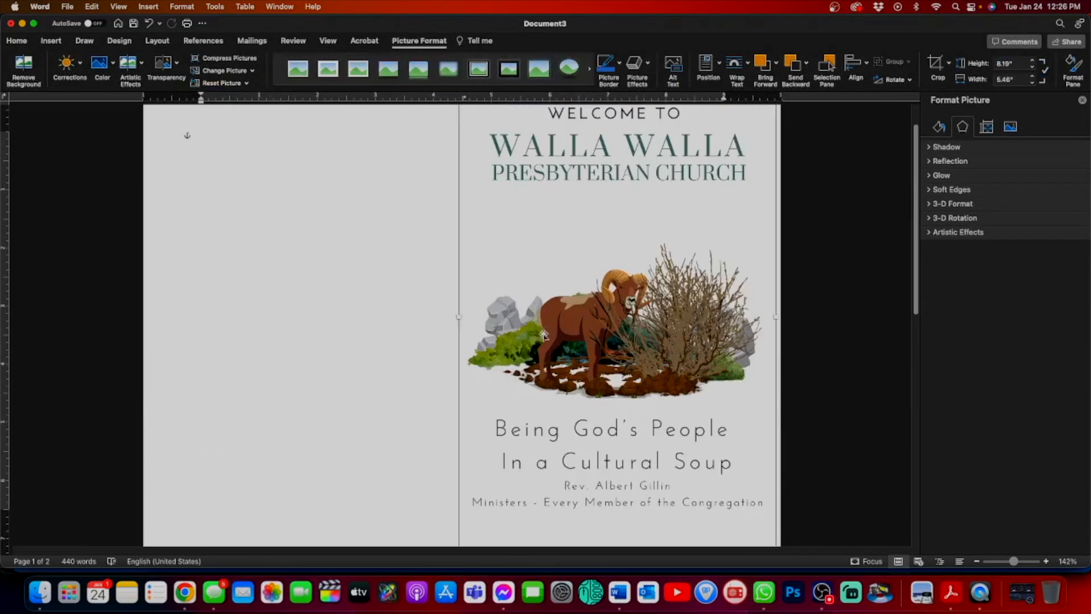
pyautogui.scroll(-3)
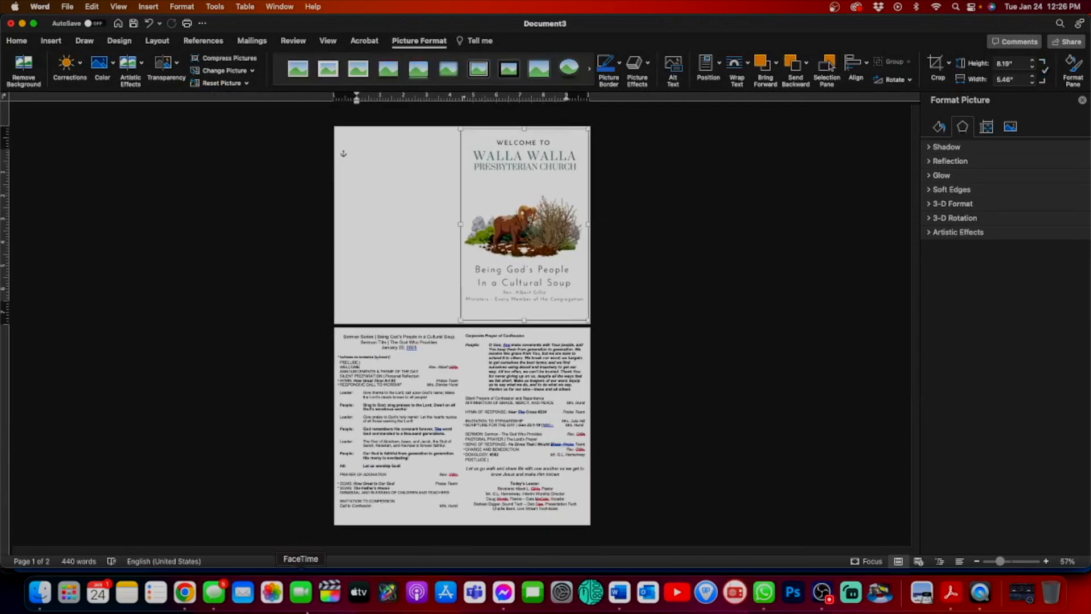
pyautogui.moveTo(503, 413)
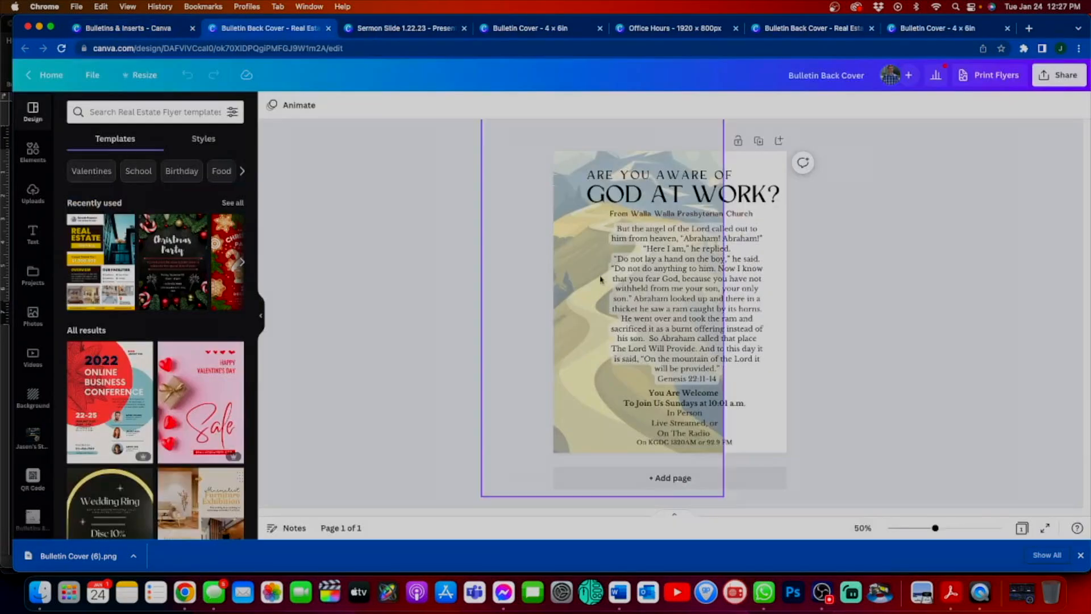
# Step: Export the Bulletin Back Cover from Canva as a PNG at 1.75× size
pyautogui.click(908, 351)
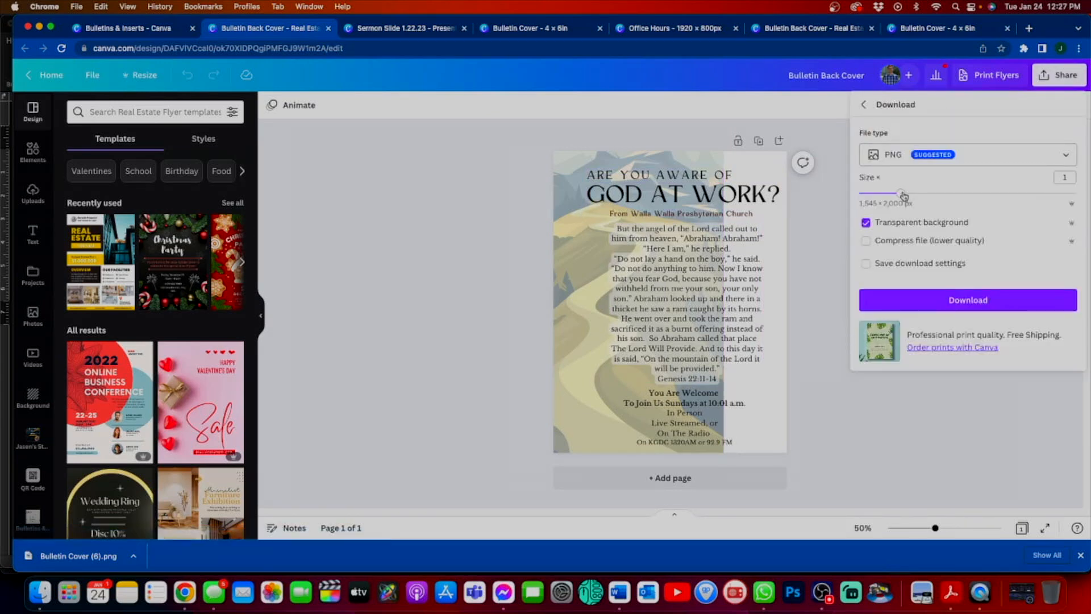
pyautogui.moveTo(901, 193); pyautogui.dragTo(942, 193)
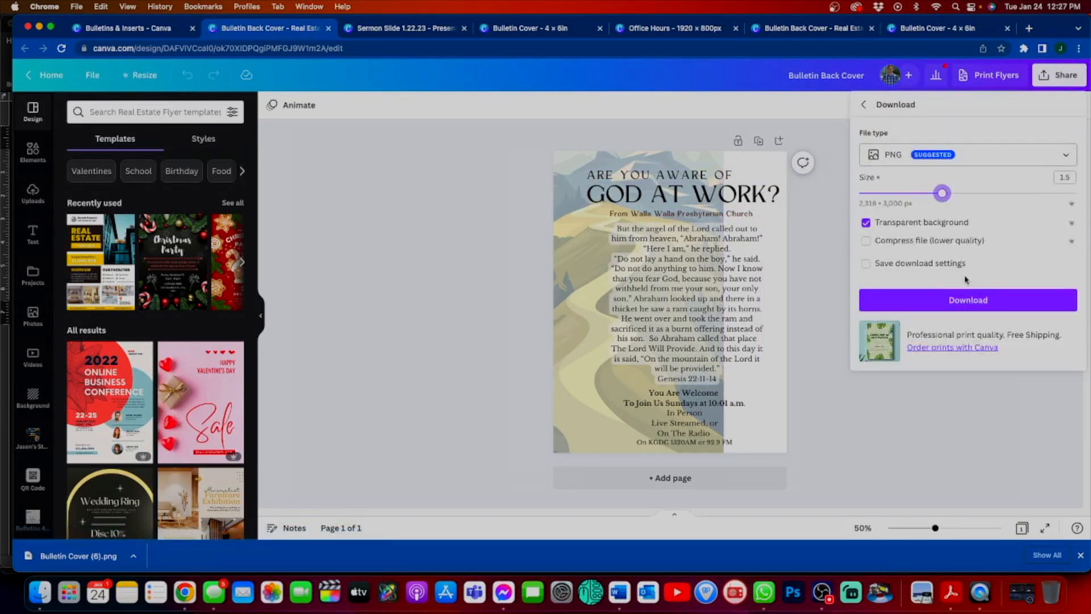
pyautogui.moveTo(941, 192); pyautogui.dragTo(961, 193)
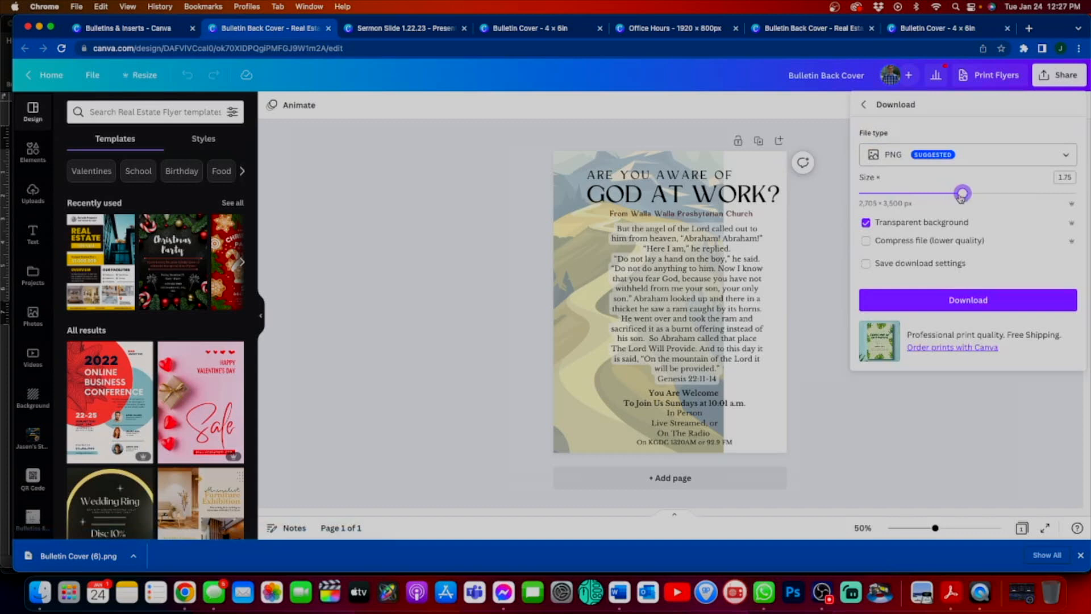
pyautogui.click(968, 300)
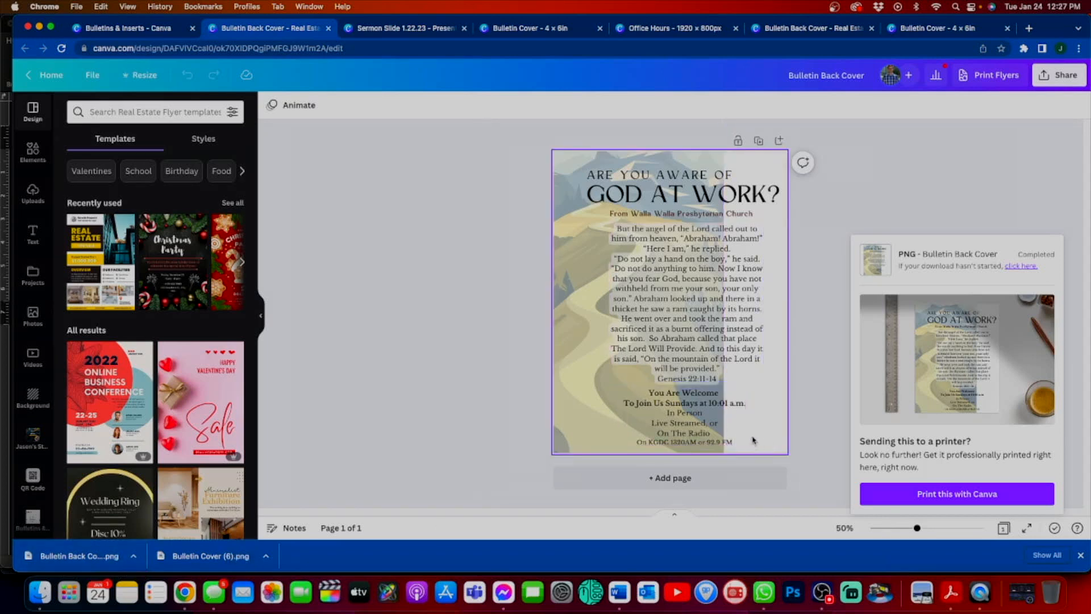
pyautogui.click(688, 308)
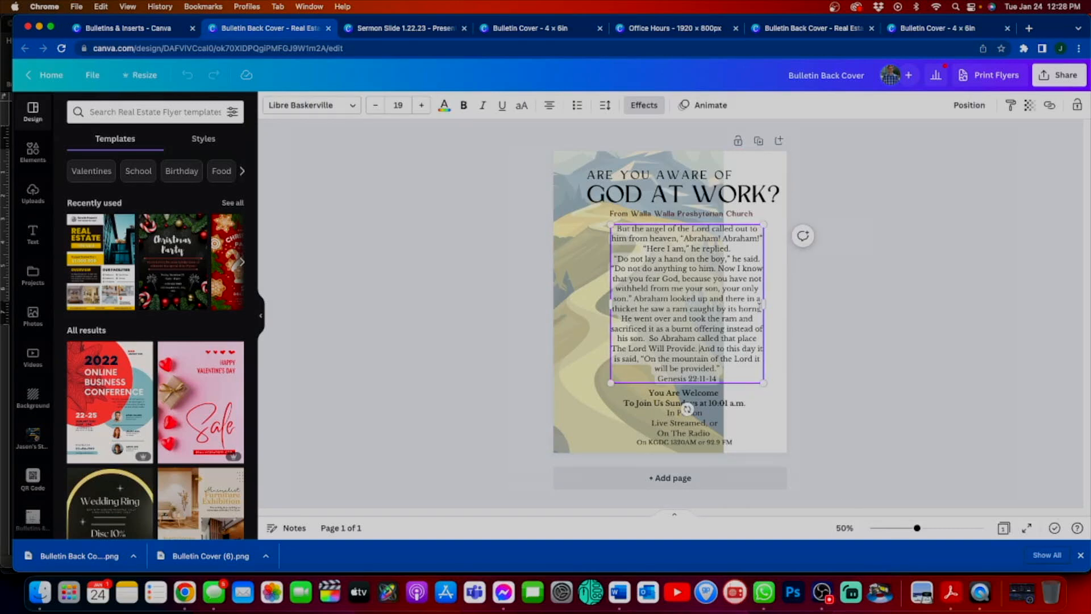
pyautogui.write('14')
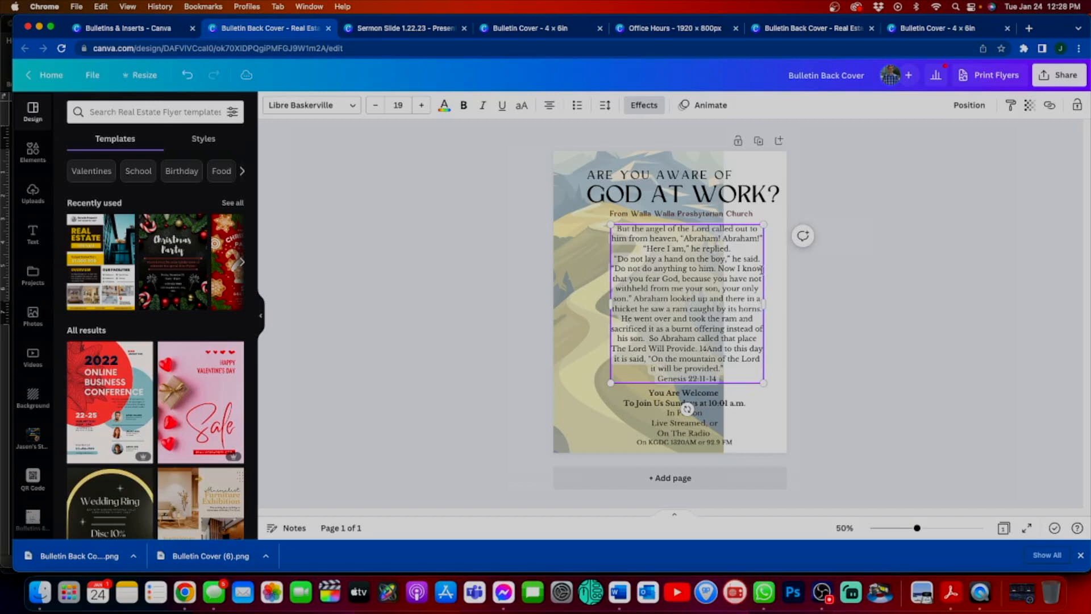
pyautogui.moveTo(843, 367)
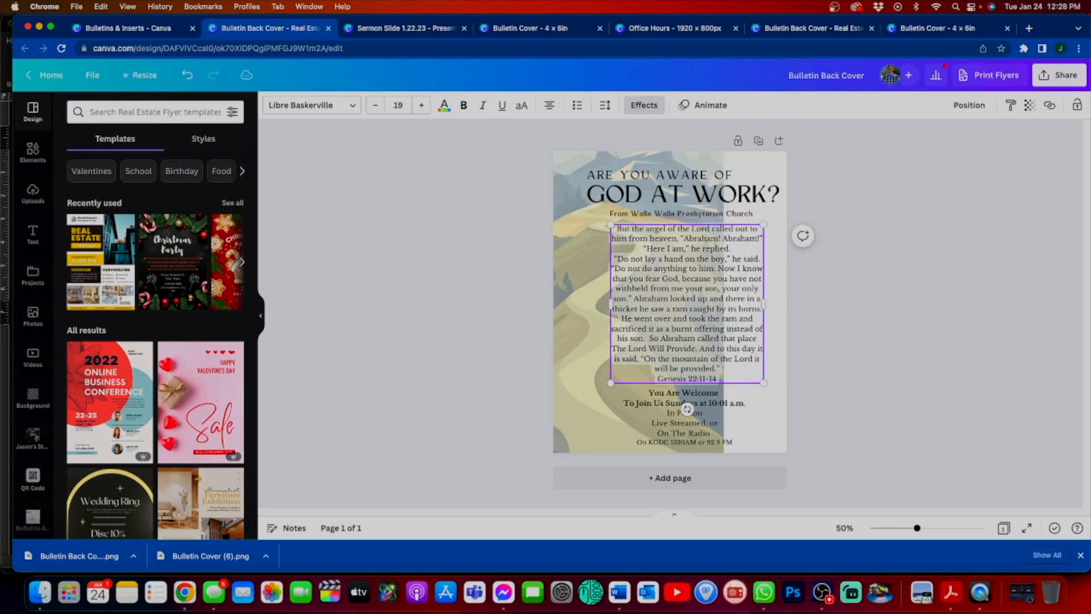
pyautogui.click(850, 399)
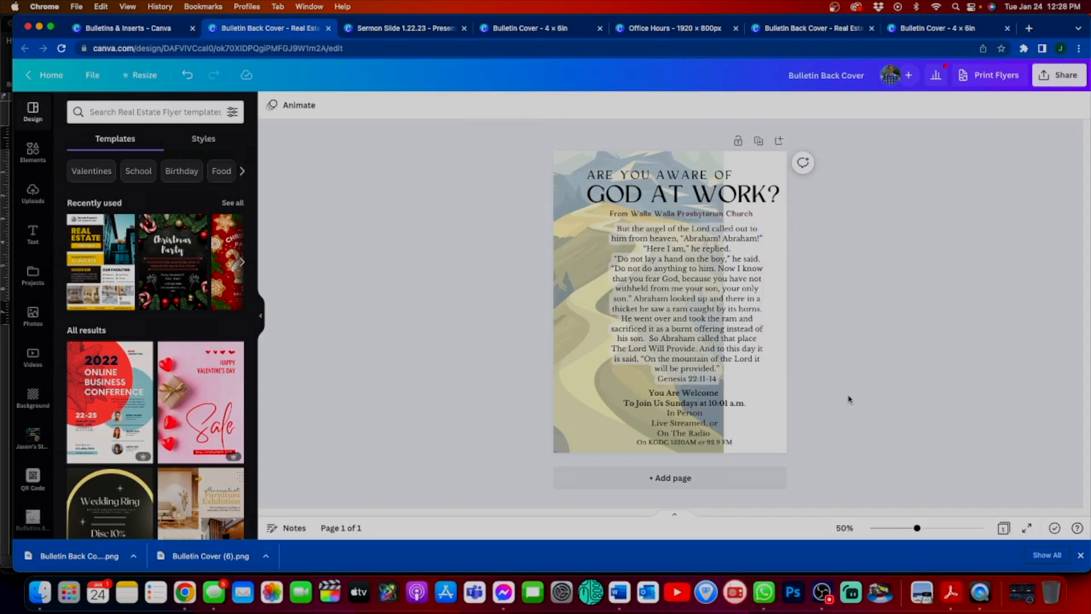
pyautogui.moveTo(912, 194)
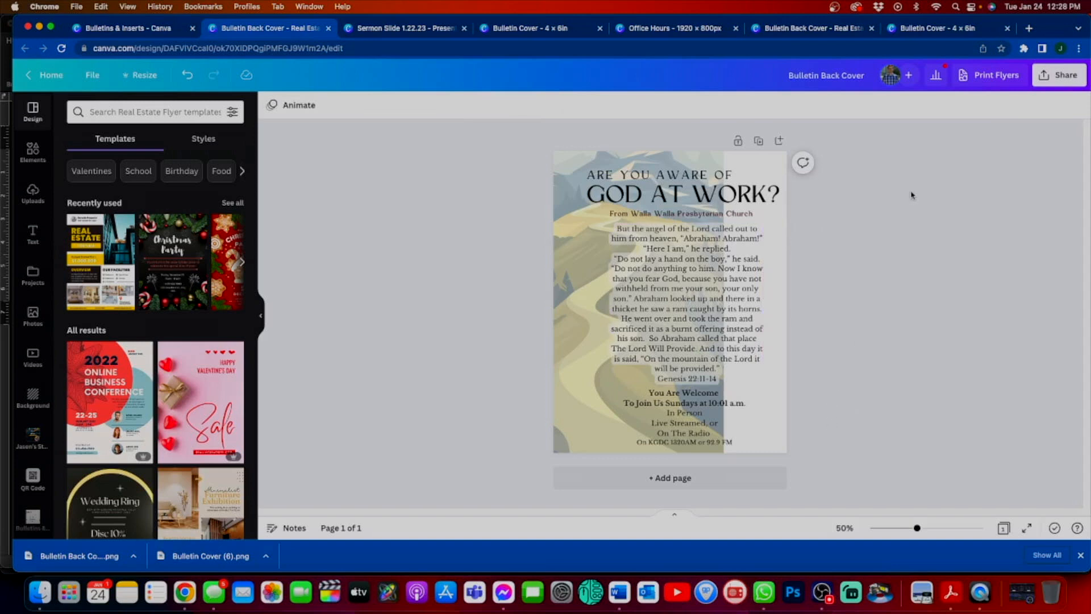
pyautogui.moveTo(1058, 79)
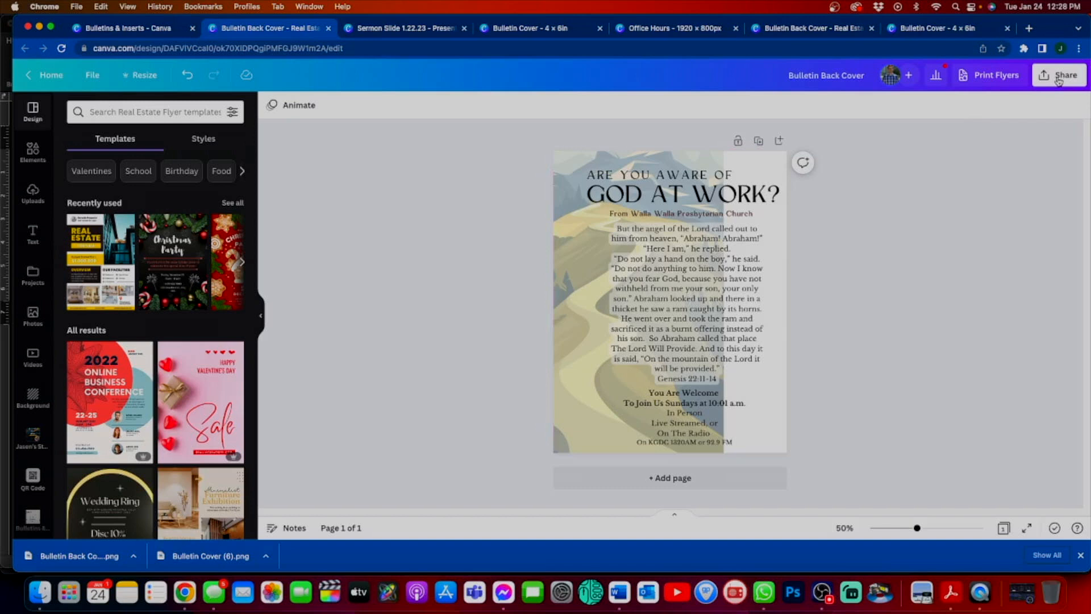
pyautogui.moveTo(618, 593)
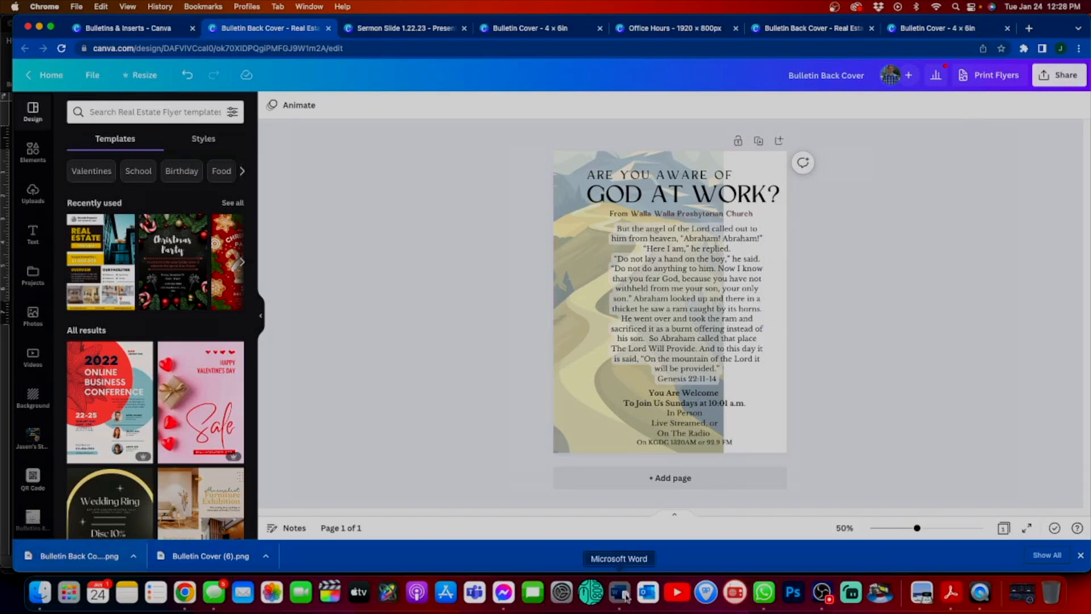
# Step: Switch to the Word bulletin, then go to the browser for the Church Office Hours image
pyautogui.click(618, 593)
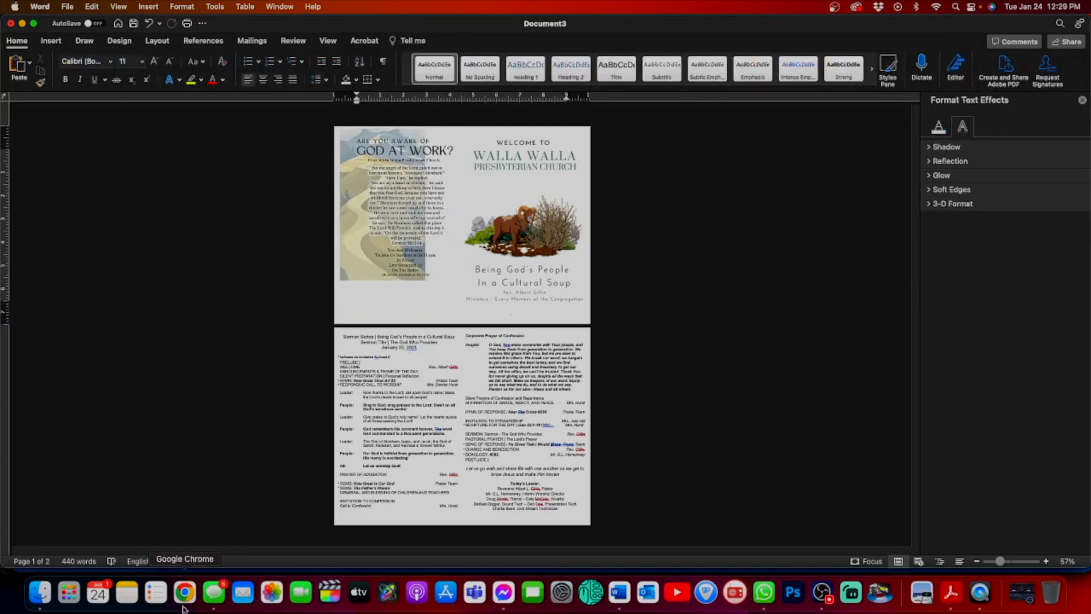
pyautogui.click(184, 593)
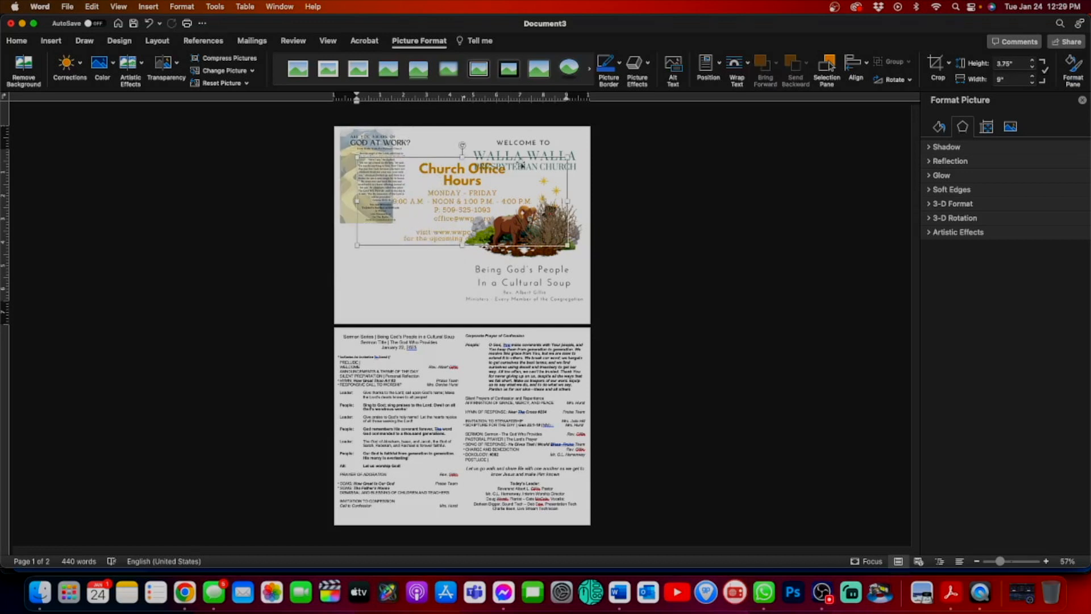
# Step: Float the Office Hours image In Front of Text and move it to page one's lower left
pyautogui.click(735, 62)
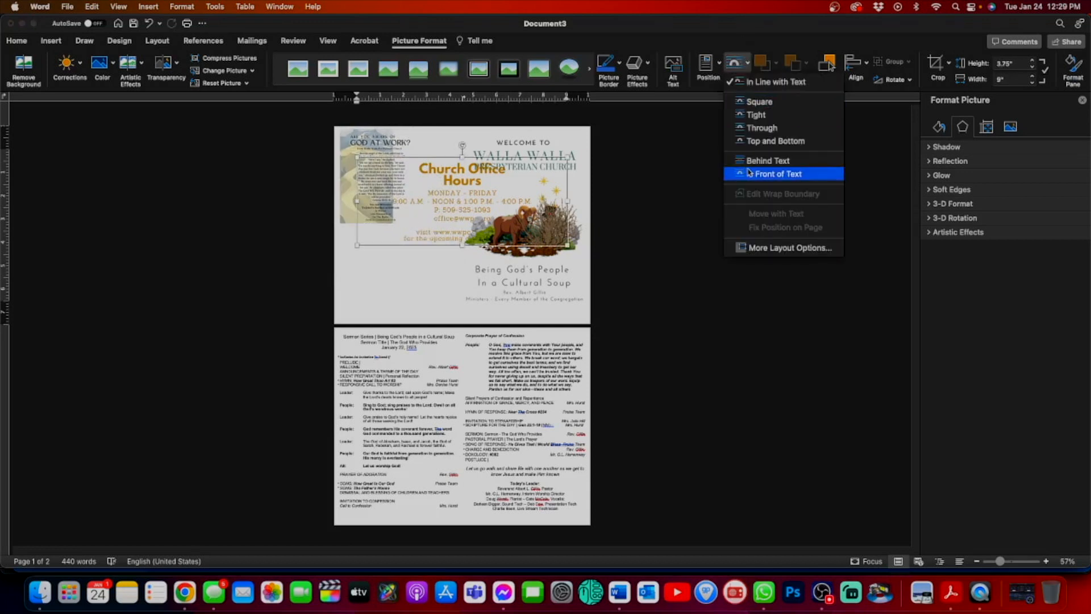
pyautogui.click(777, 173)
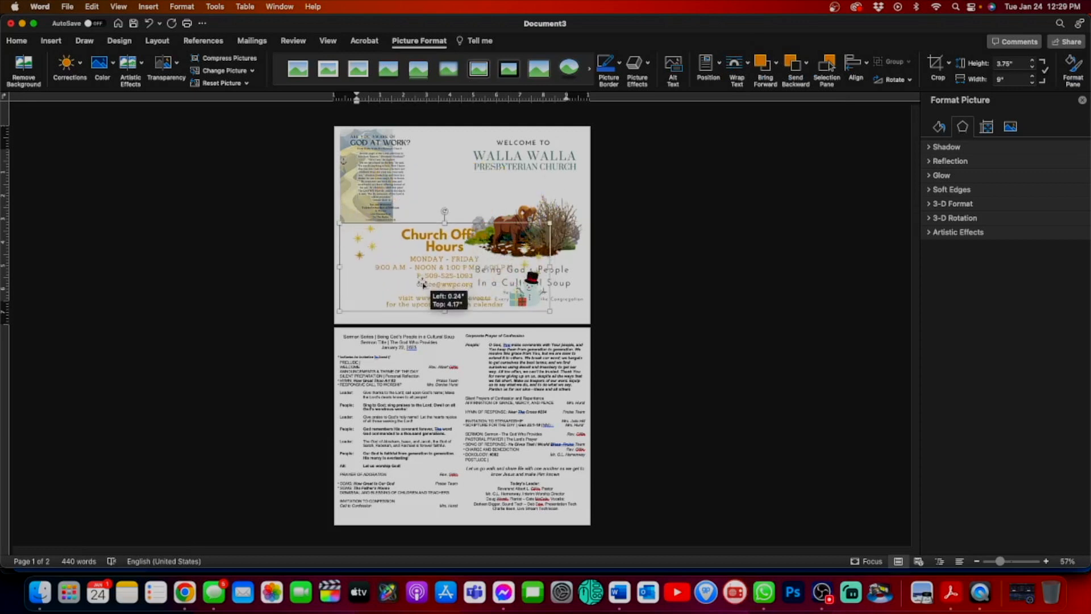
pyautogui.moveTo(443, 268); pyautogui.dragTo(443, 296)
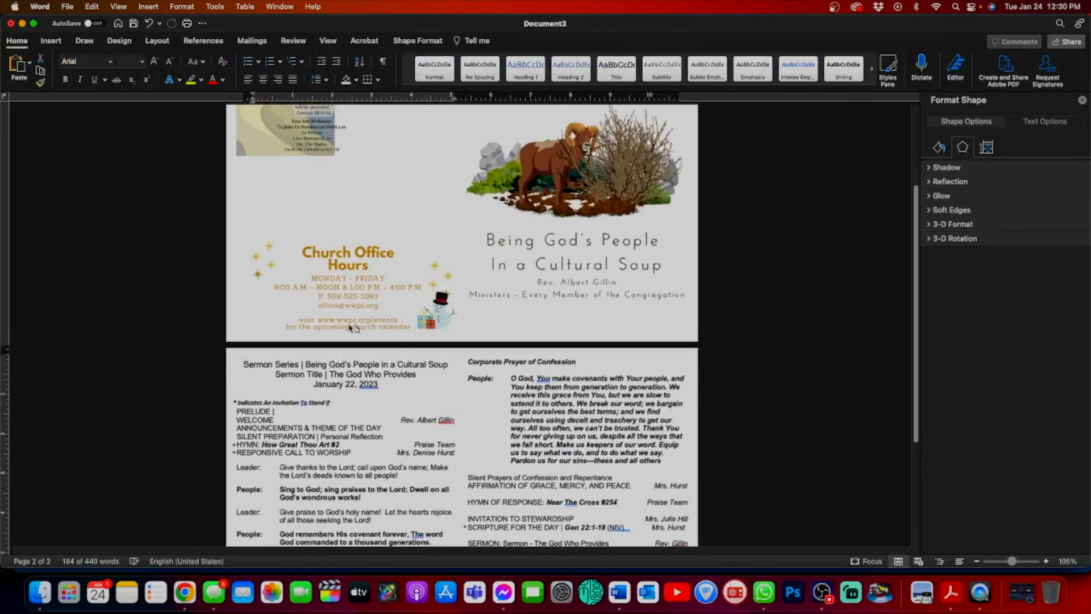
# Step: Click near the scripture back cover on page one to select it for resizing
pyautogui.click(347, 281)
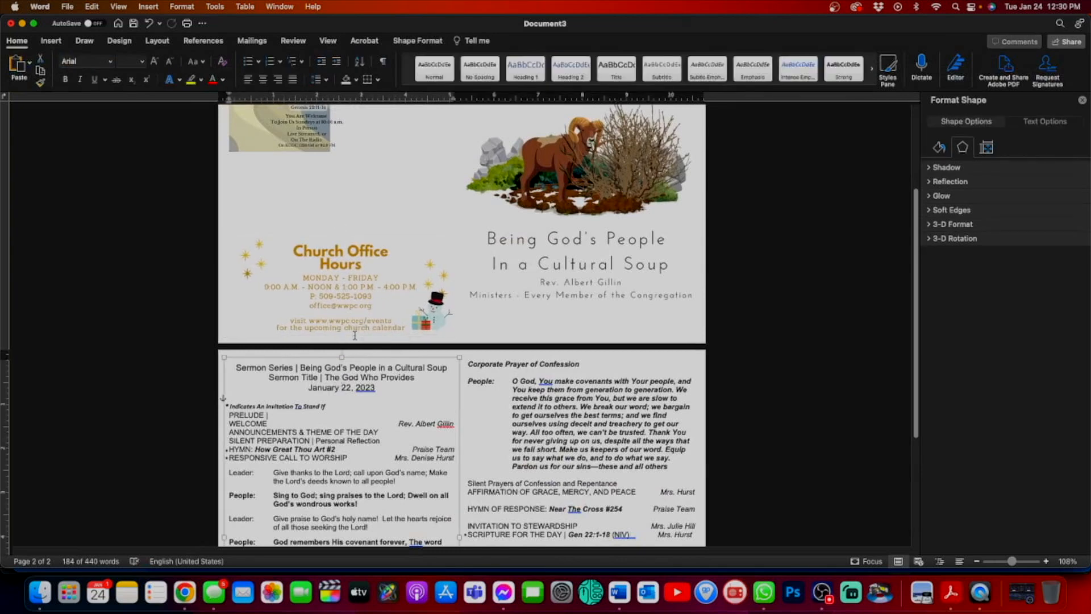
pyautogui.click(341, 285)
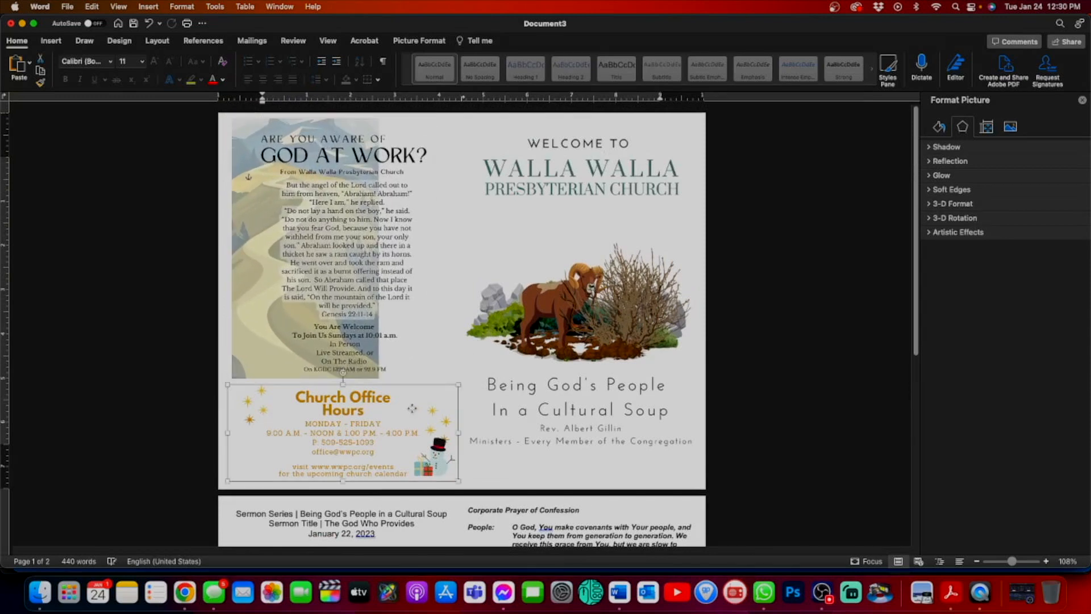
pyautogui.moveTo(428, 340)
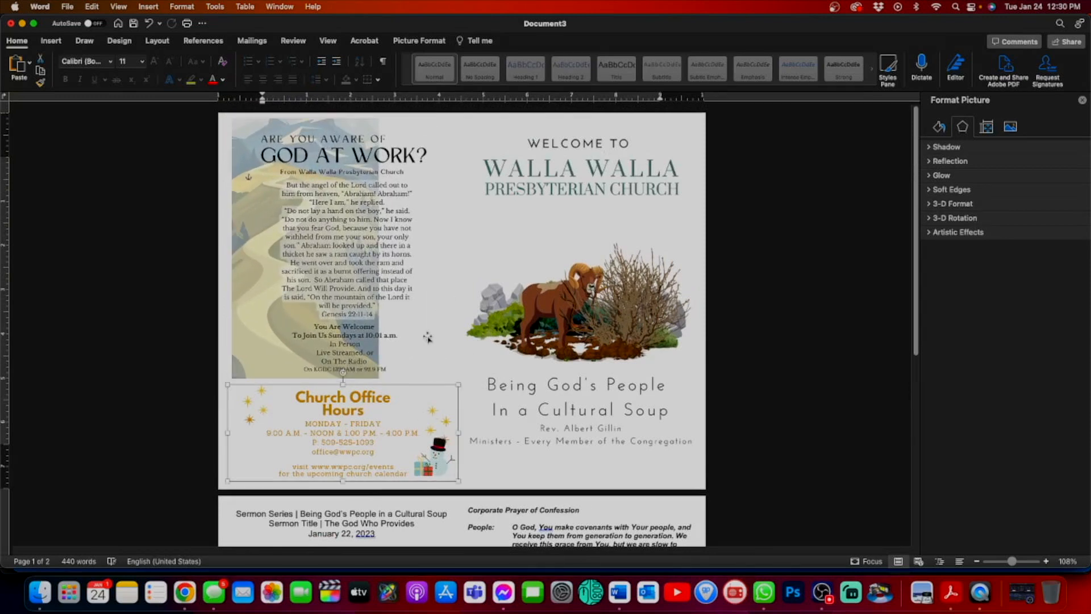